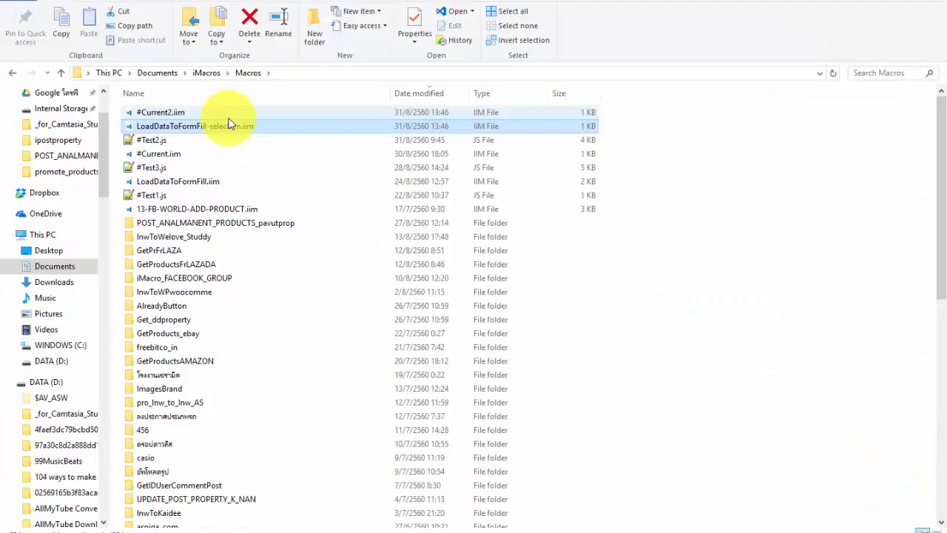
- Open LoadDataToFormFill-selection.iim in Notepad++ and select datasource and loop lines 6–9
right_click(194, 125)
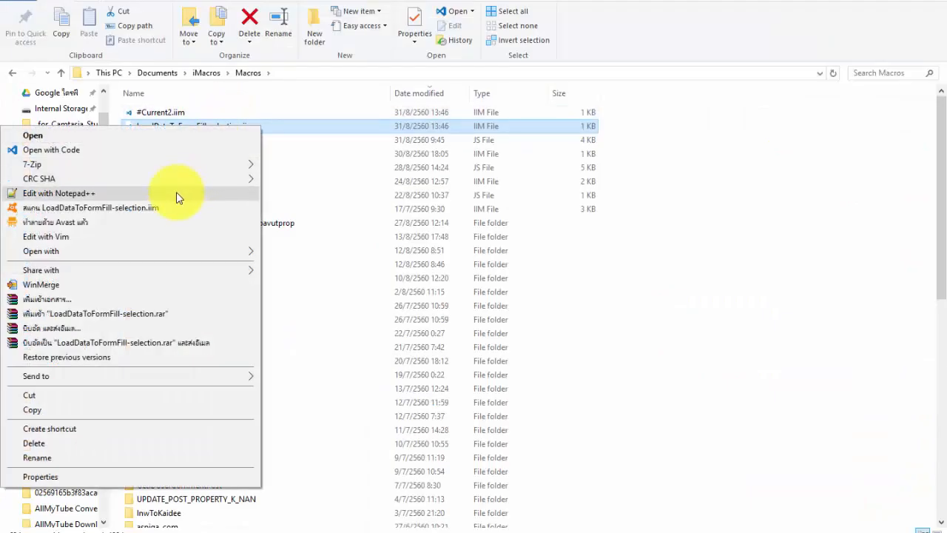
left_click(59, 193)
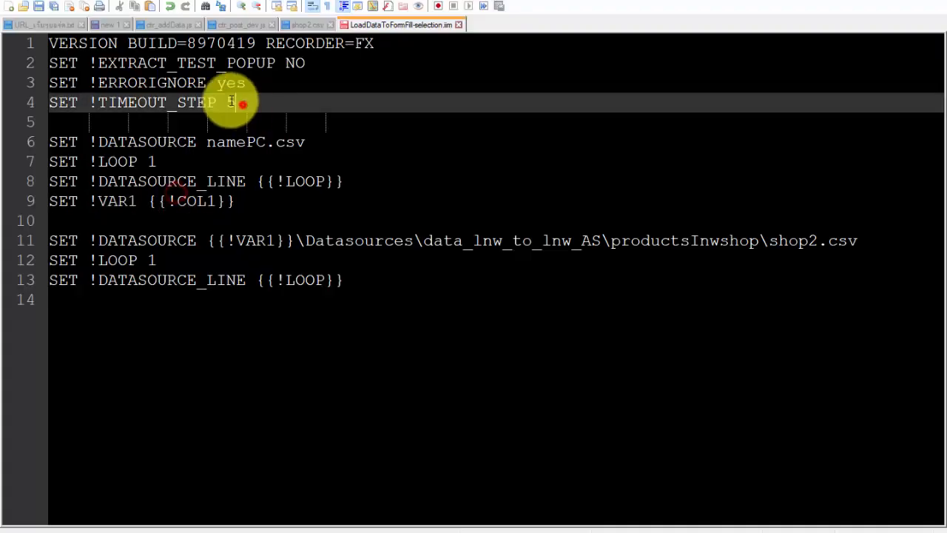
left_click_drag(49, 141, 235, 201)
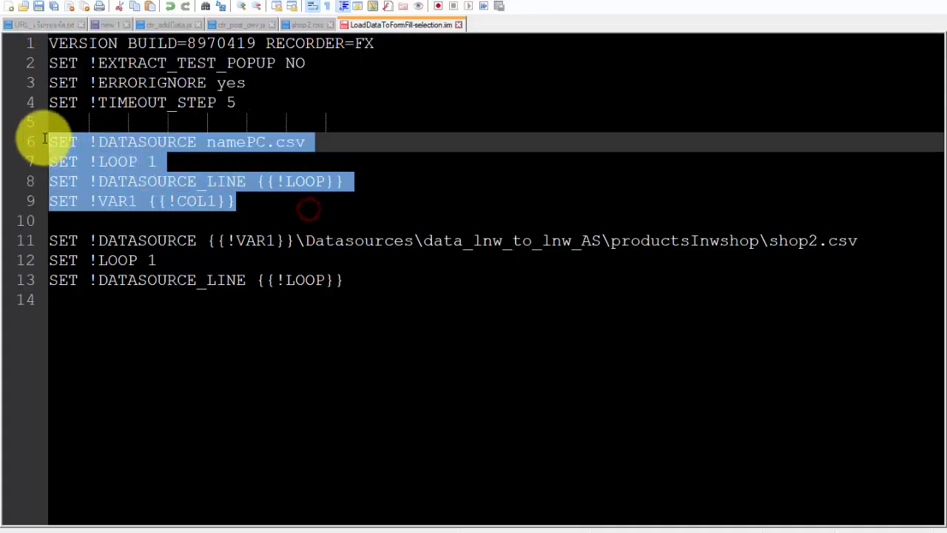
left_click(63, 240)
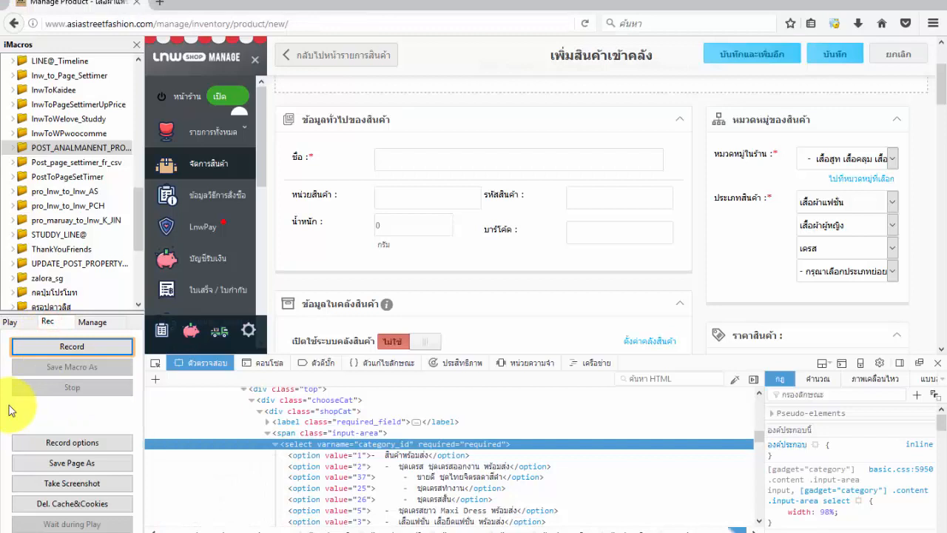
- Record choosing a Maxi Dress entry from the shop category dropdown, then stop recording
left_click(72, 346)
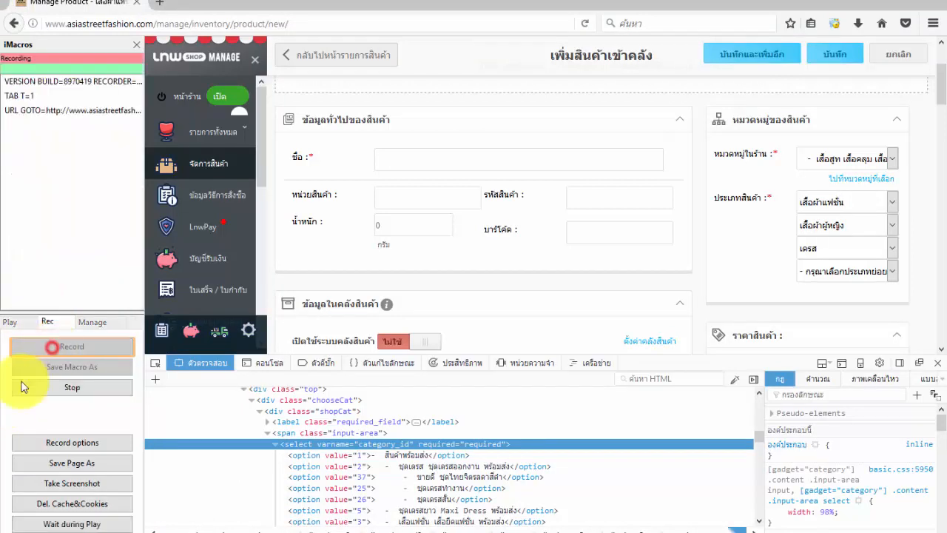
left_click(72, 346)
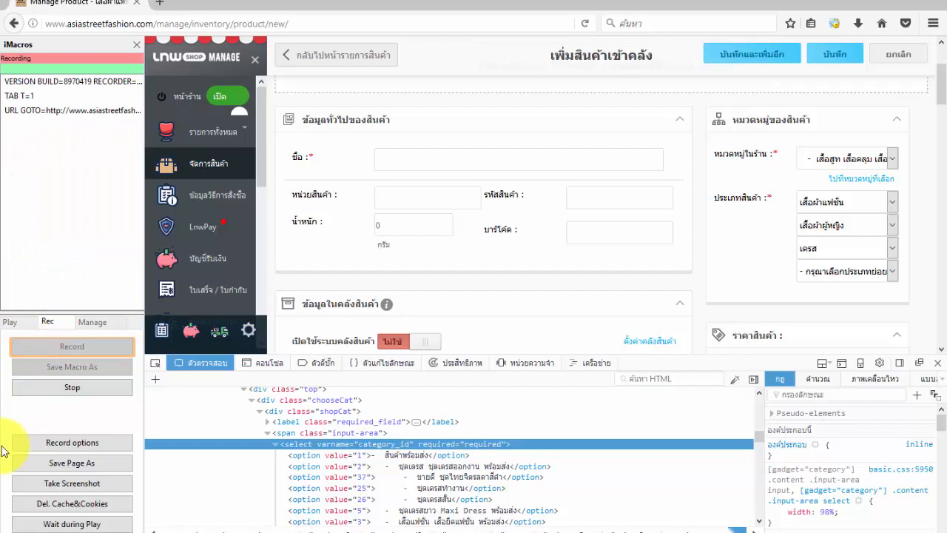
mouse_move(869, 161)
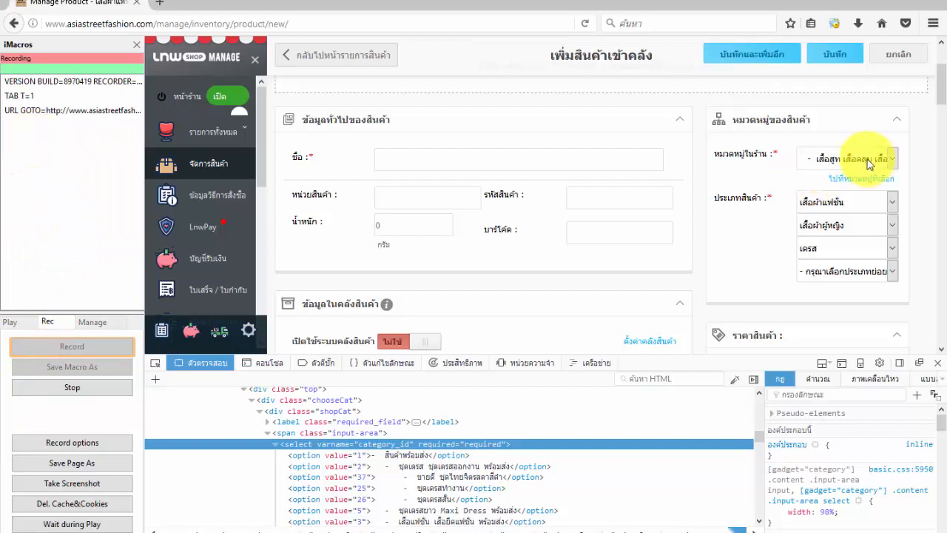
mouse_move(732, 161)
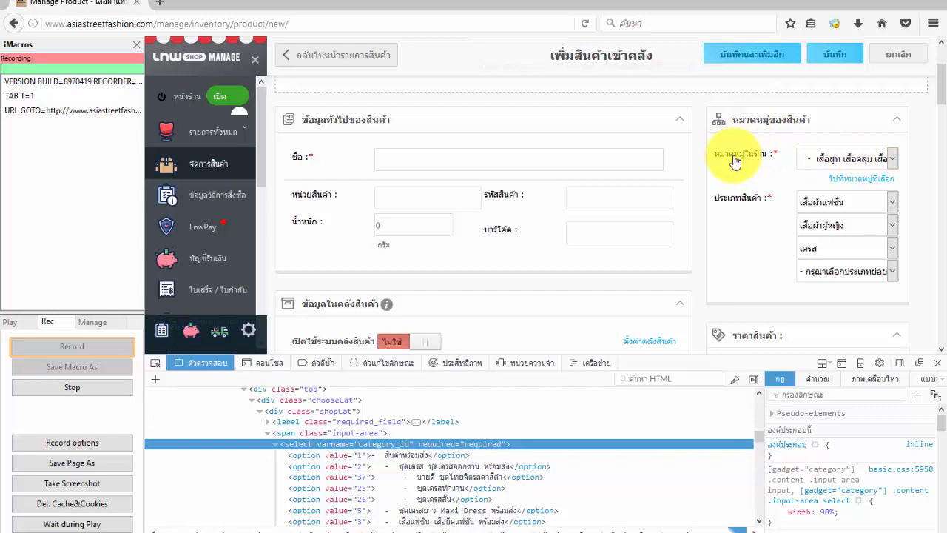
left_click(740, 154)
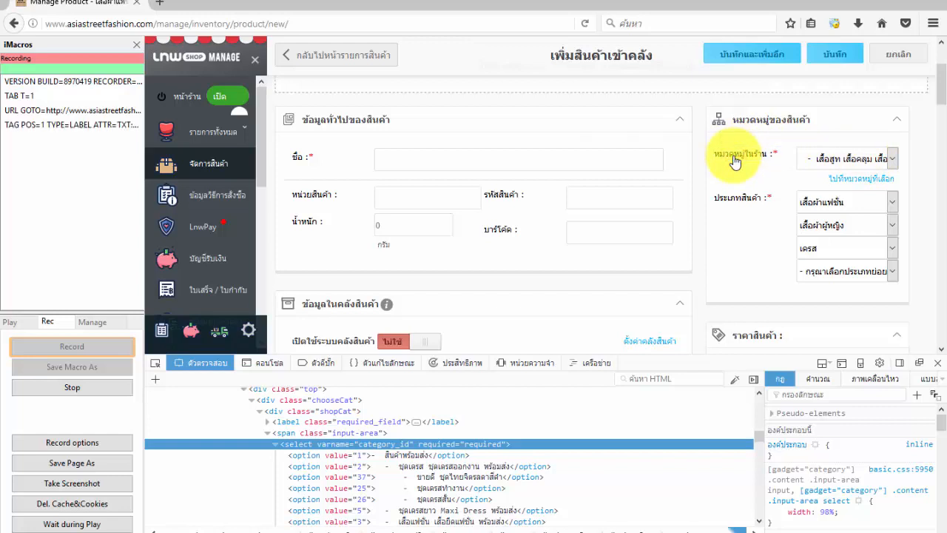
left_click(847, 158)
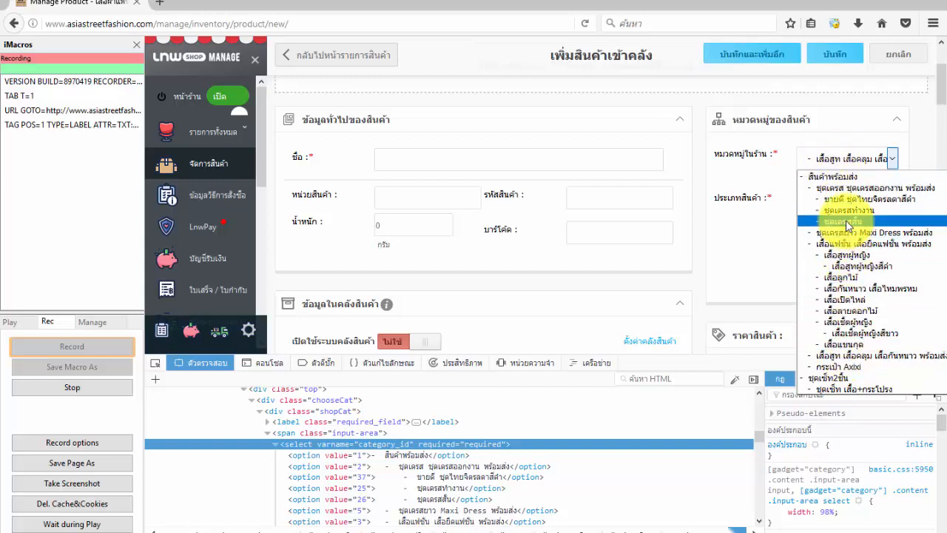
left_click(855, 233)
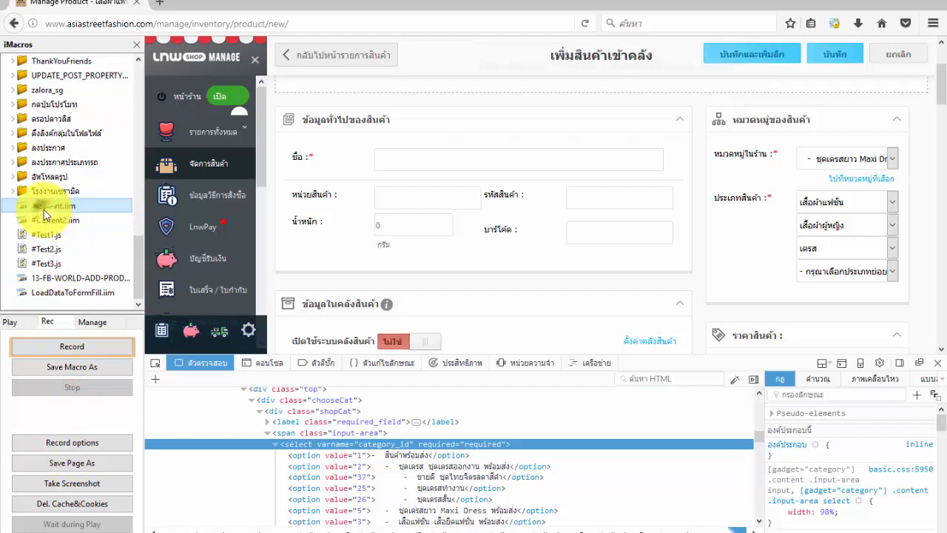
- Paste the recorded category TAG lines into the macro from line 15, commented 'Basic
double_click(54, 205)
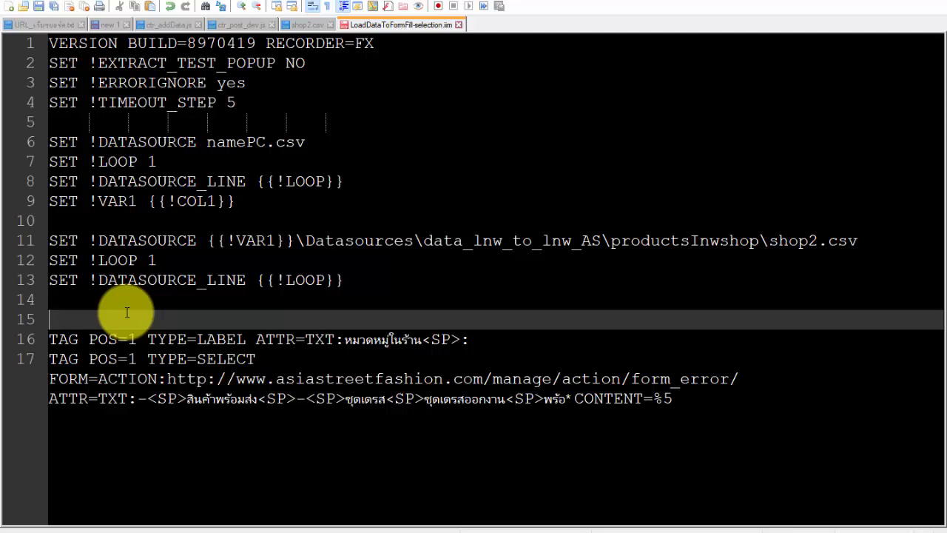
type("'")
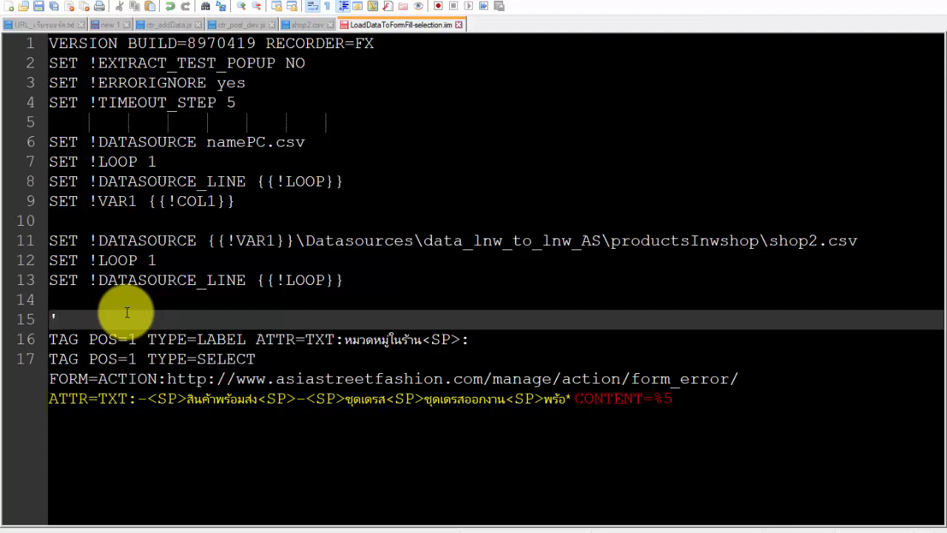
type("Basic")
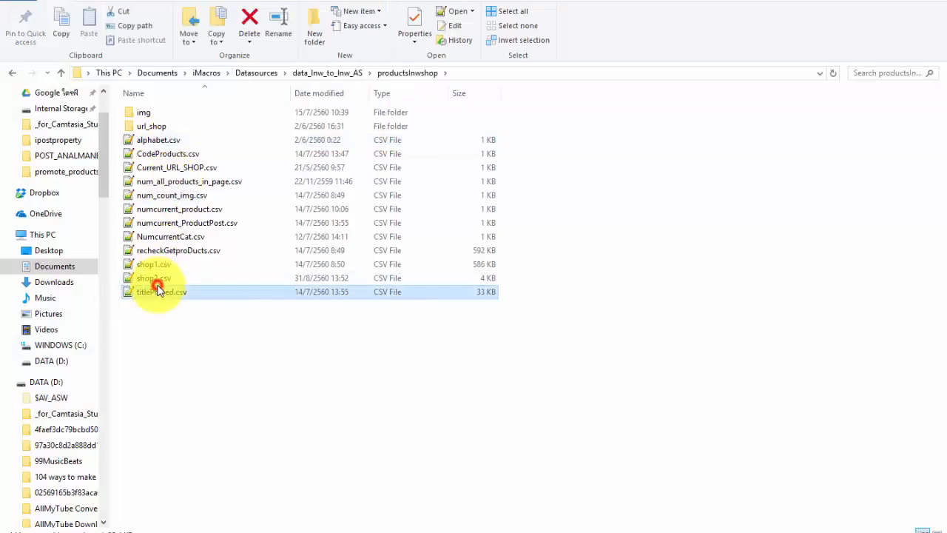
- Open shop2.csv from productsInwshop with LibreOffice Calc
left_click(153, 277)
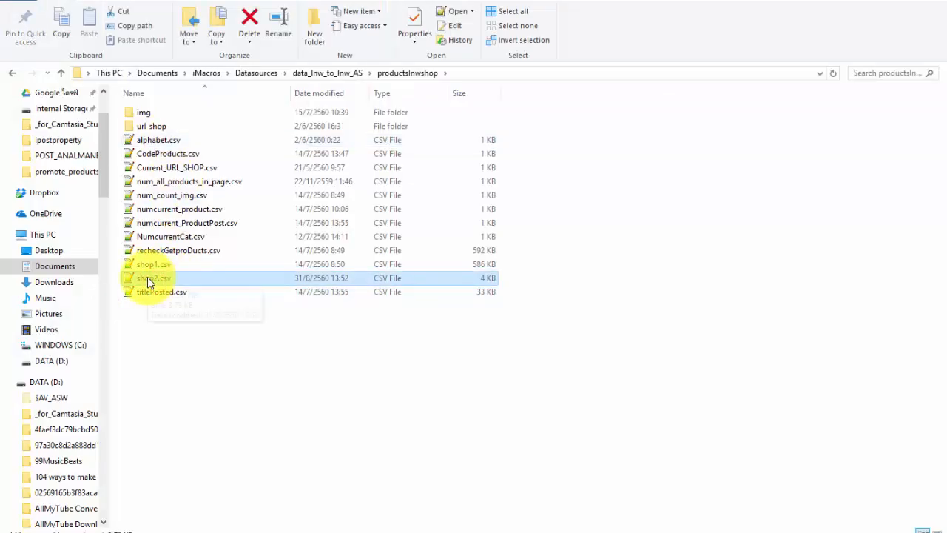
right_click(153, 277)
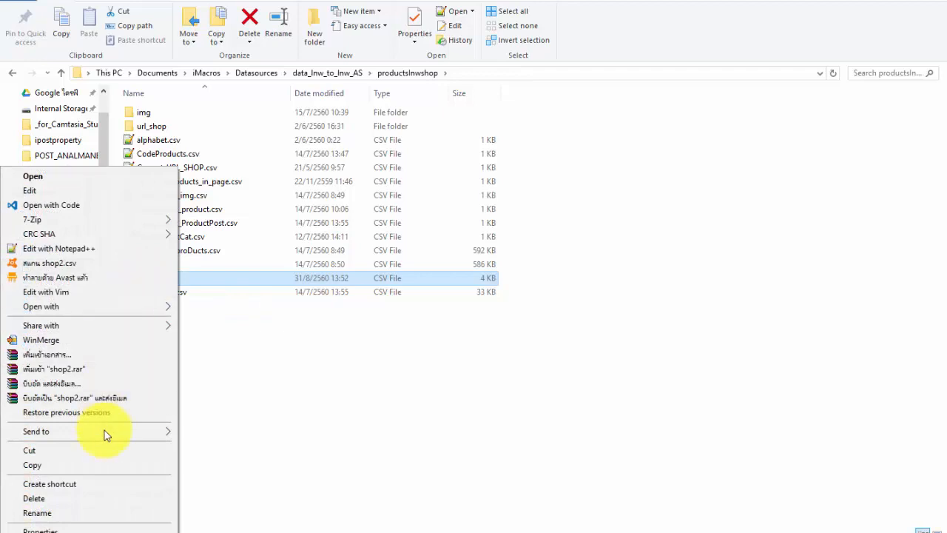
left_click(40, 307)
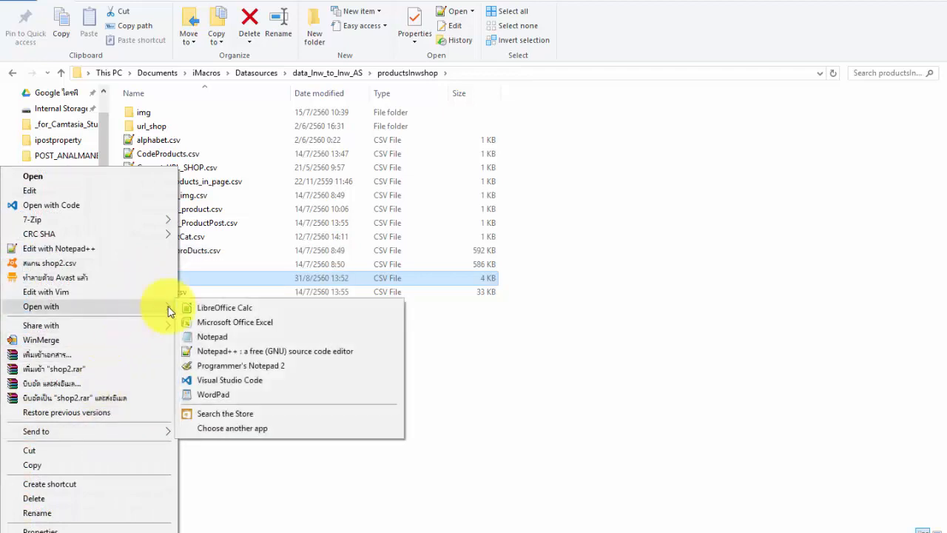
mouse_move(224, 307)
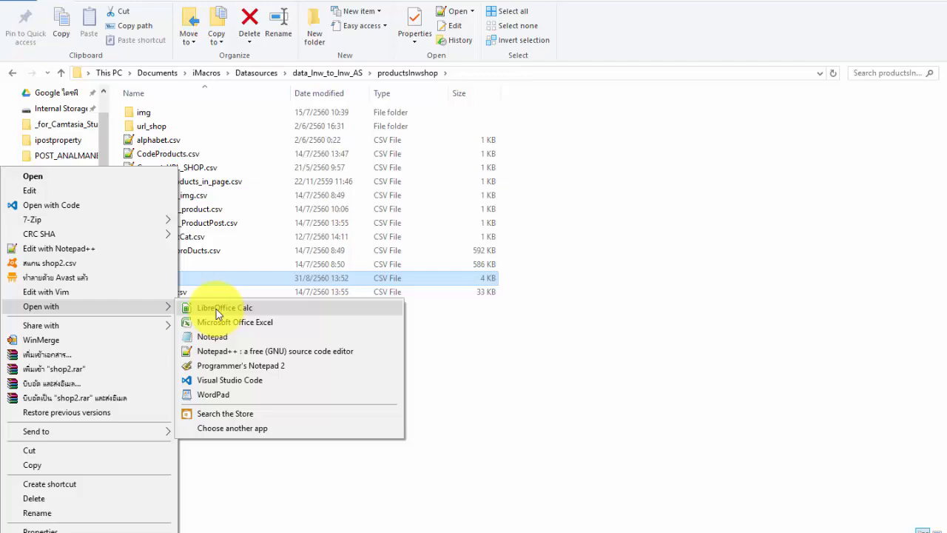
left_click(225, 307)
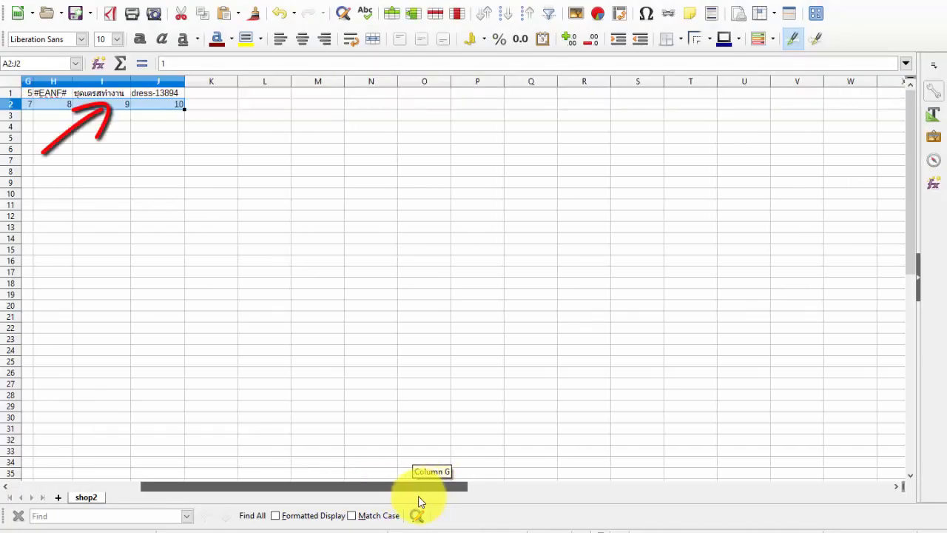
left_click(101, 93)
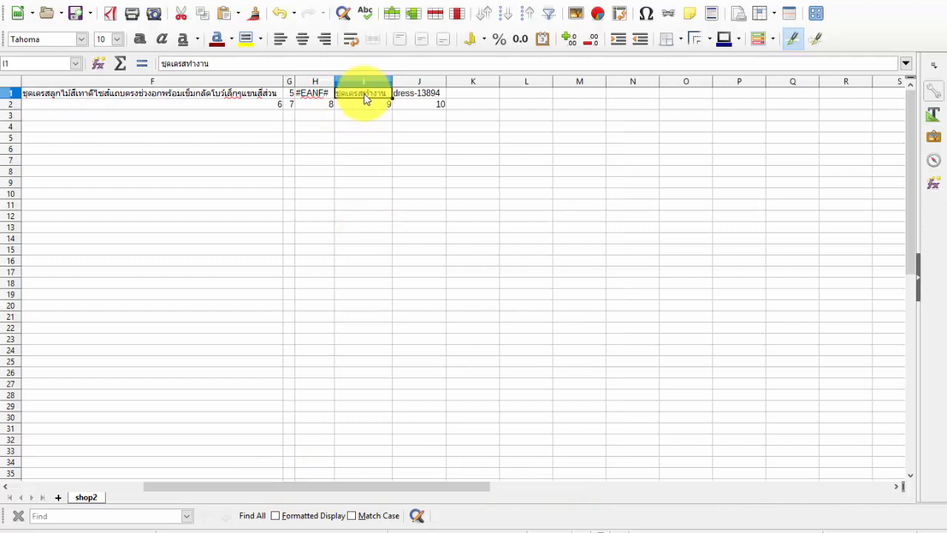
left_click(363, 104)
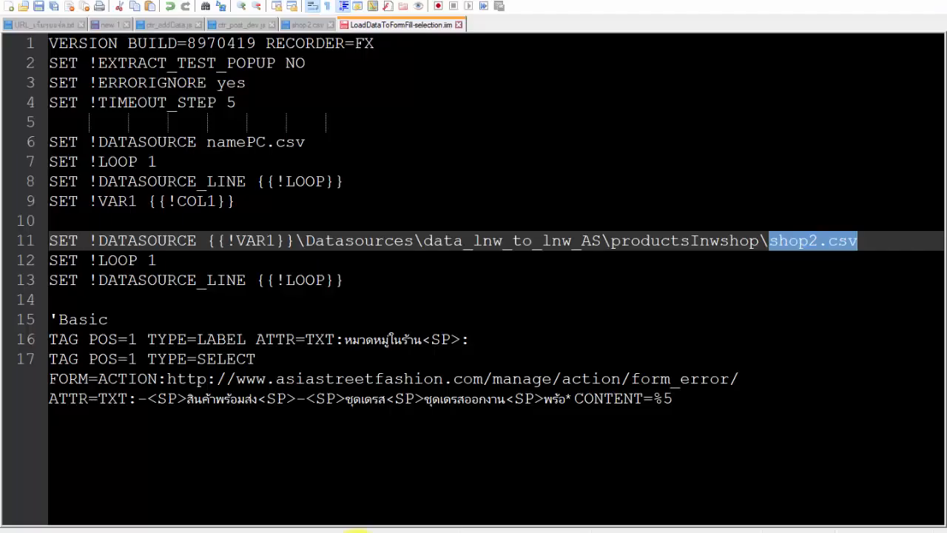
mouse_move(802, 244)
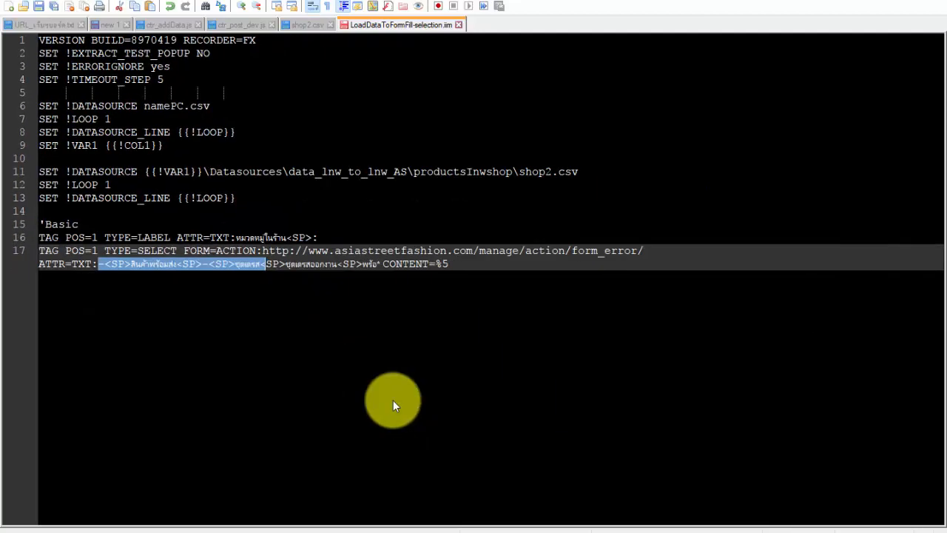
- Replace the recorded %5 category content with ${{!COL9}} in the select command
left_click(100, 264)
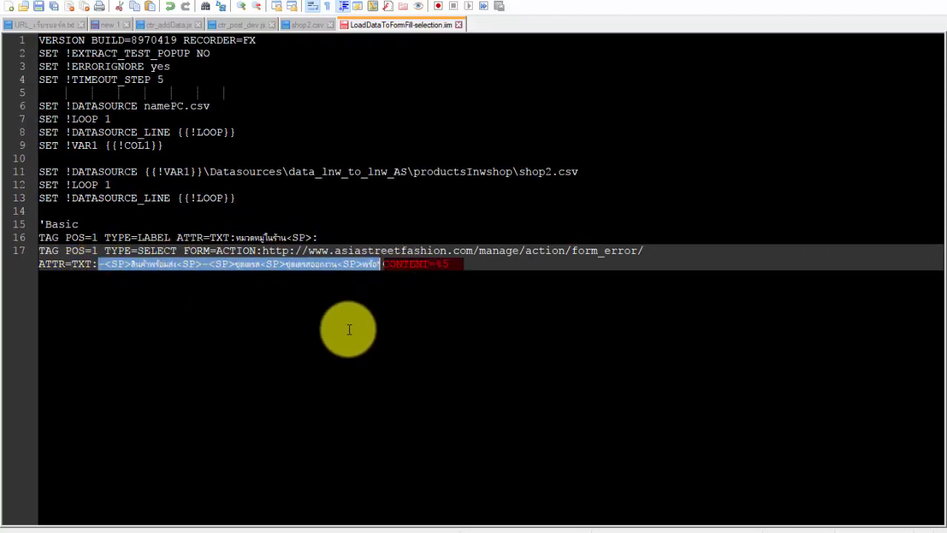
mouse_move(378, 313)
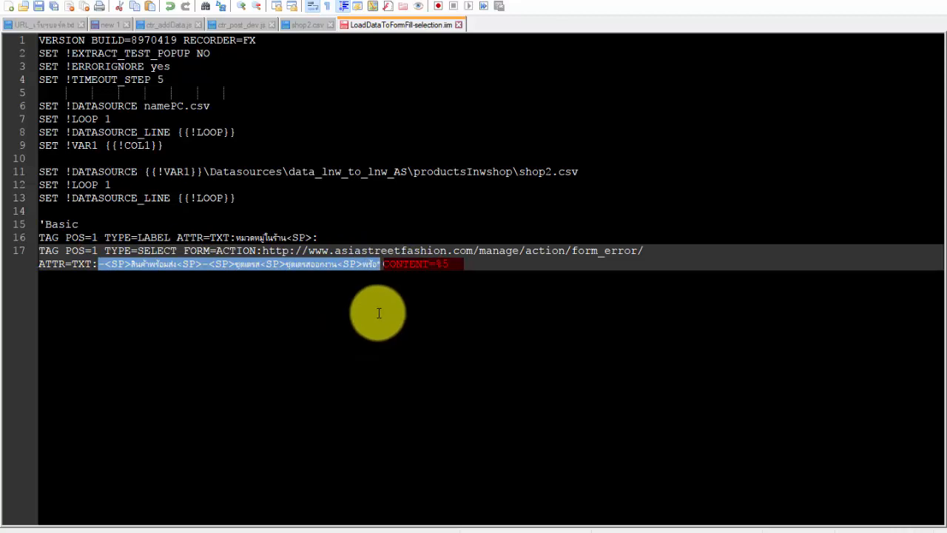
mouse_move(420, 287)
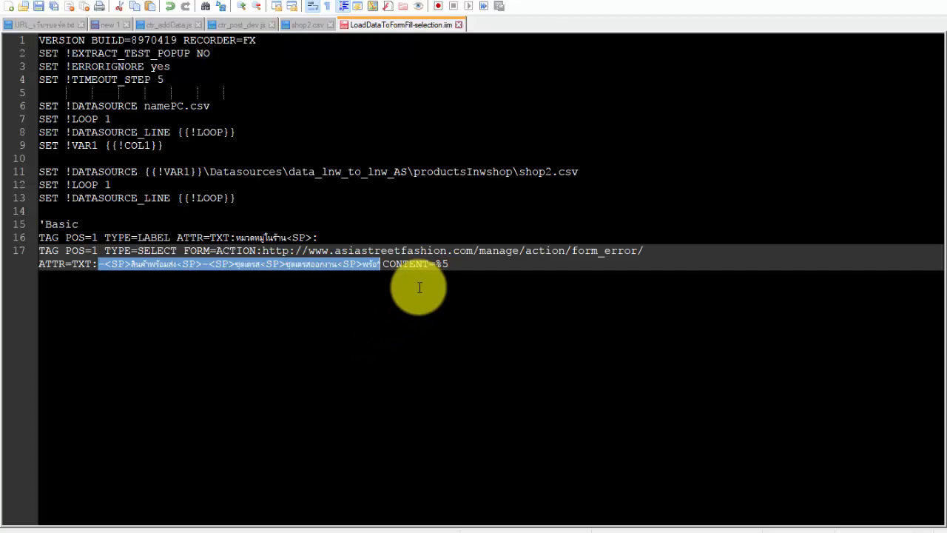
left_click(440, 264)
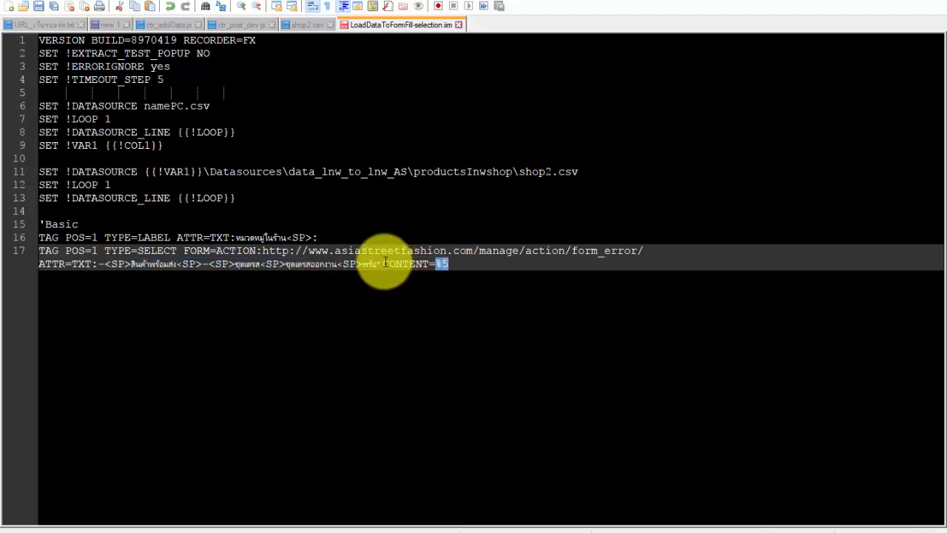
double_click(414, 264)
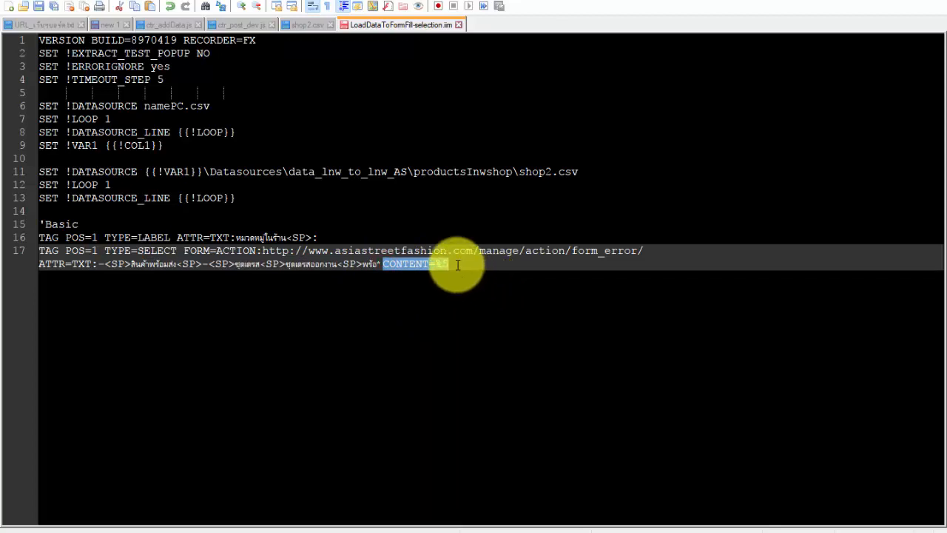
left_click(444, 263)
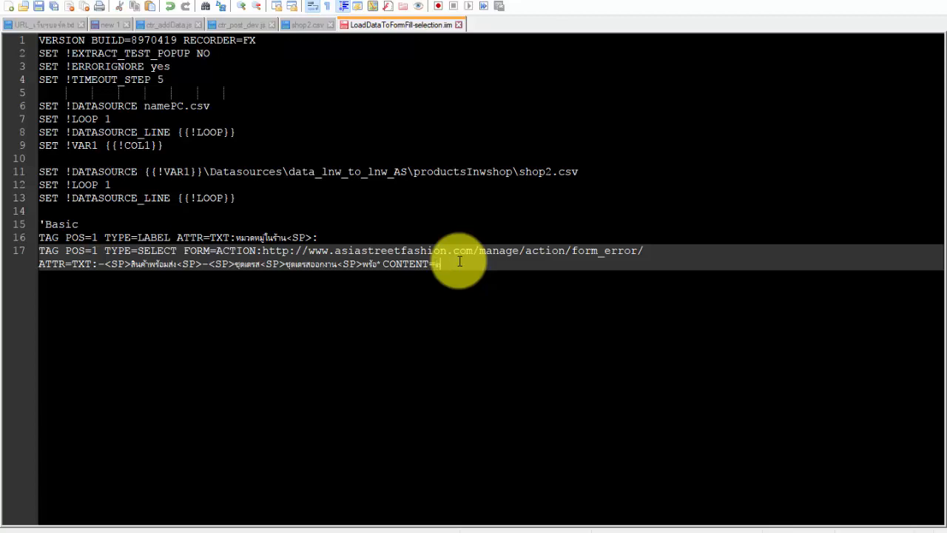
type("${{!")
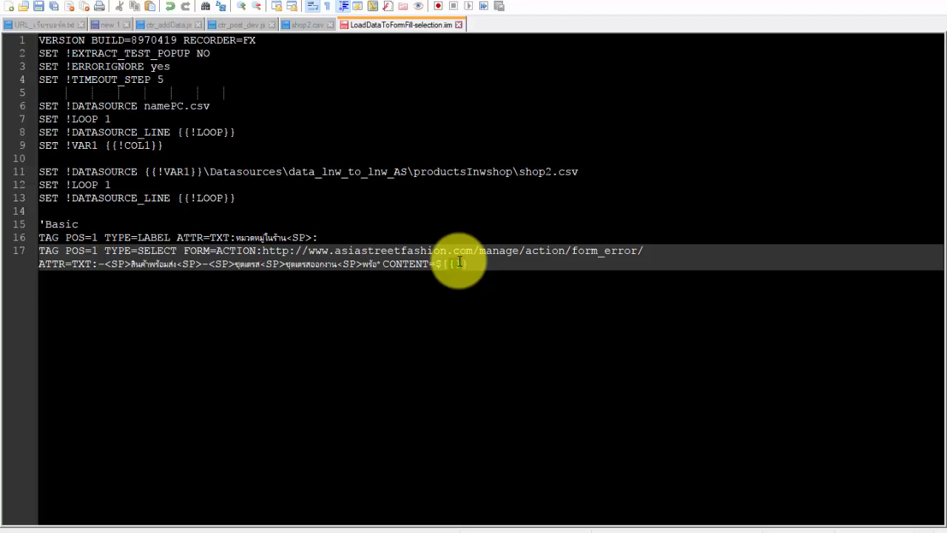
type("COL9")
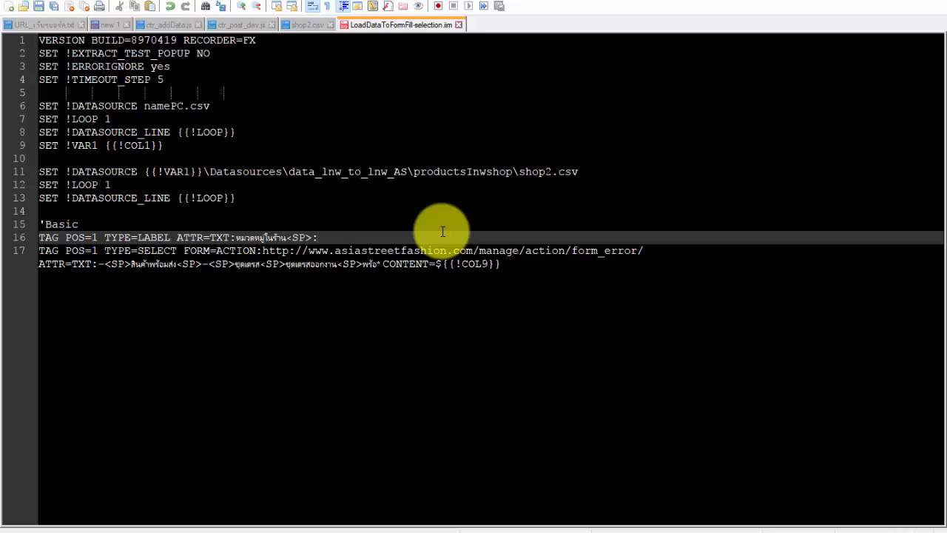
left_click(318, 236)
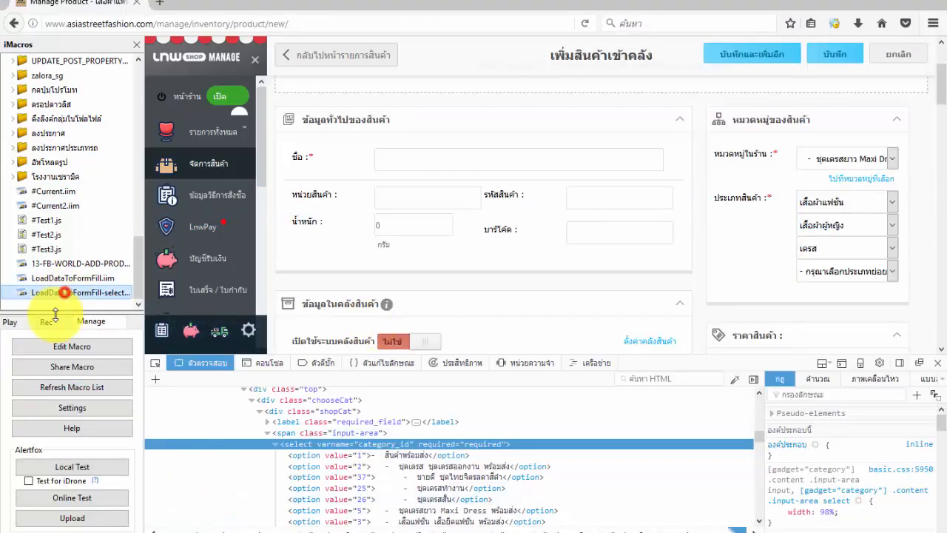
- Play LoadDataToFormFill-selection.iim from the iMacros Play panel and check the category dropdown
left_click(10, 321)
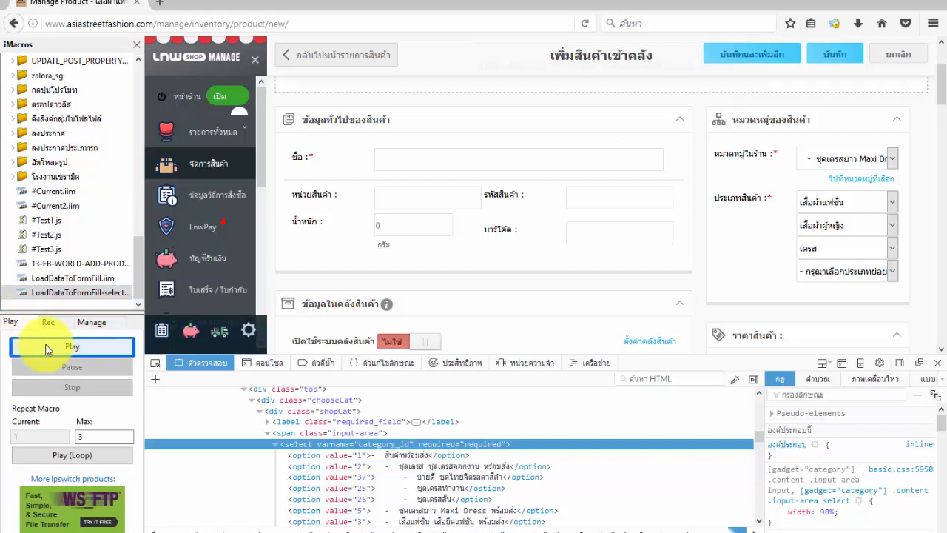
left_click(72, 346)
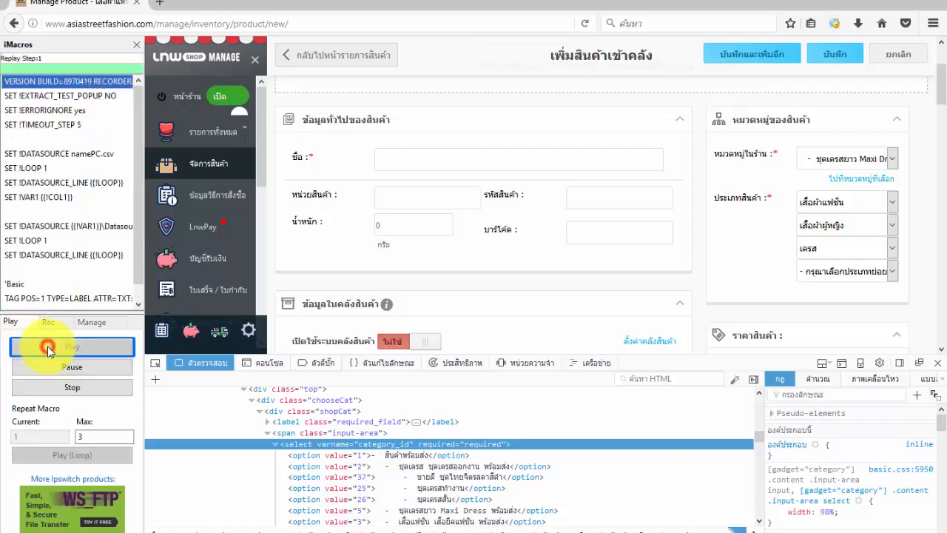
left_click(71, 346)
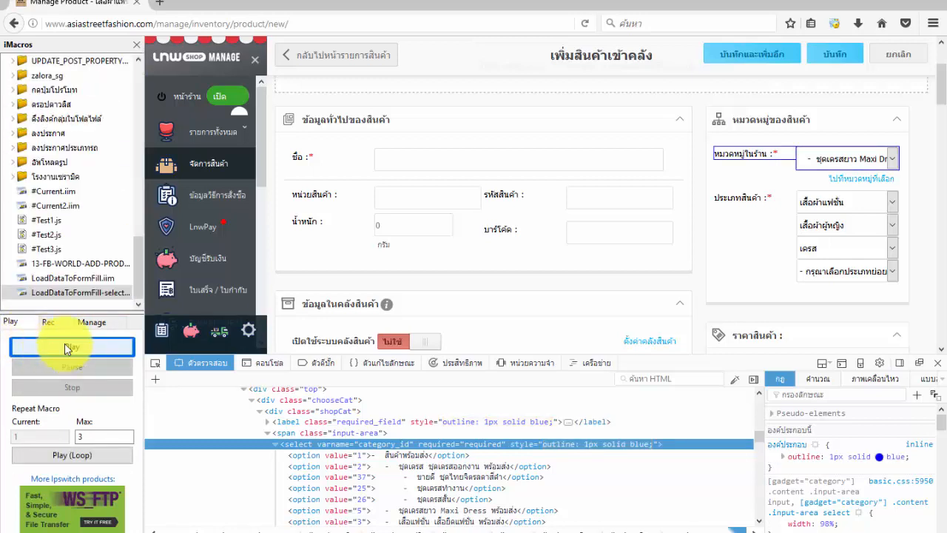
left_click(847, 159)
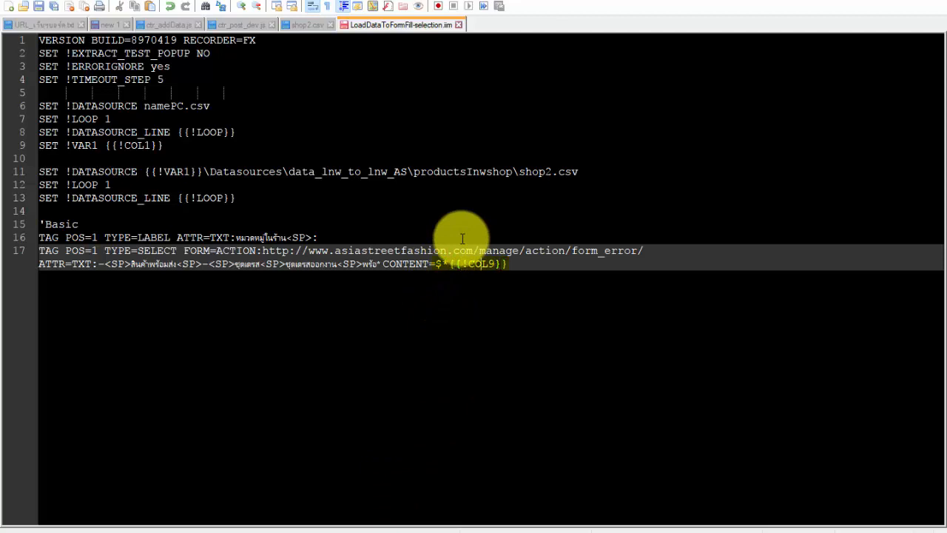
- Add a trailing * so the content reads $*{{!COL9}}*, then return to Firefox
type("*")
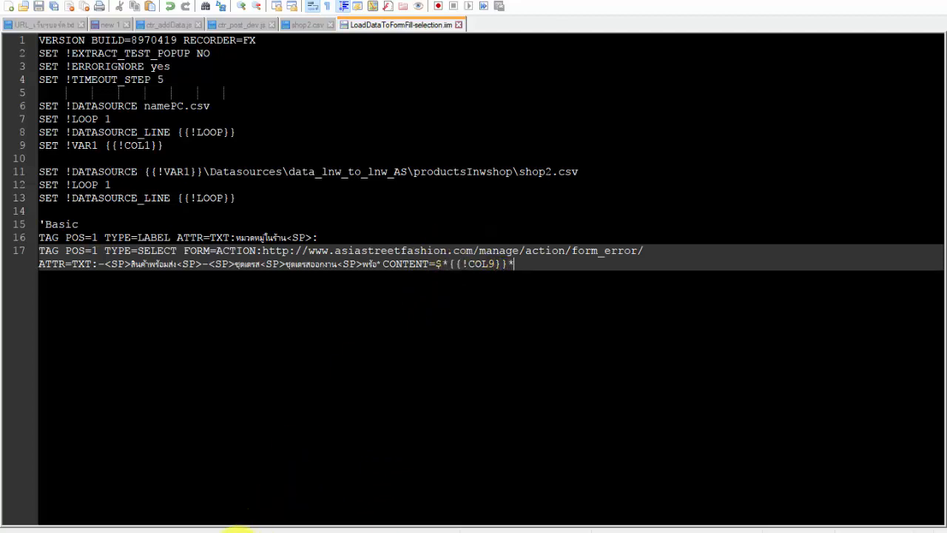
left_click(71, 347)
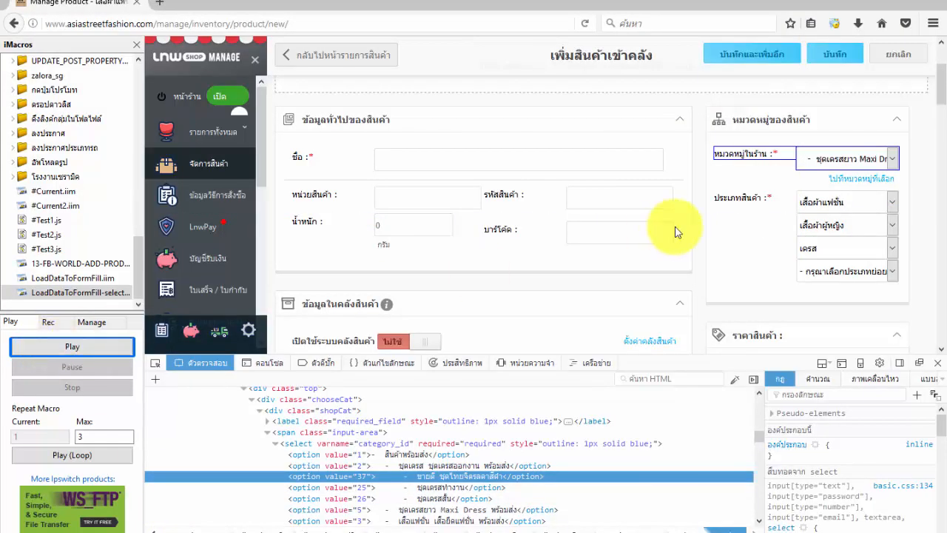
- Replay the macro so the category becomes ชุดเดรสทำงาน, then inspect the dropdown
left_click(72, 346)
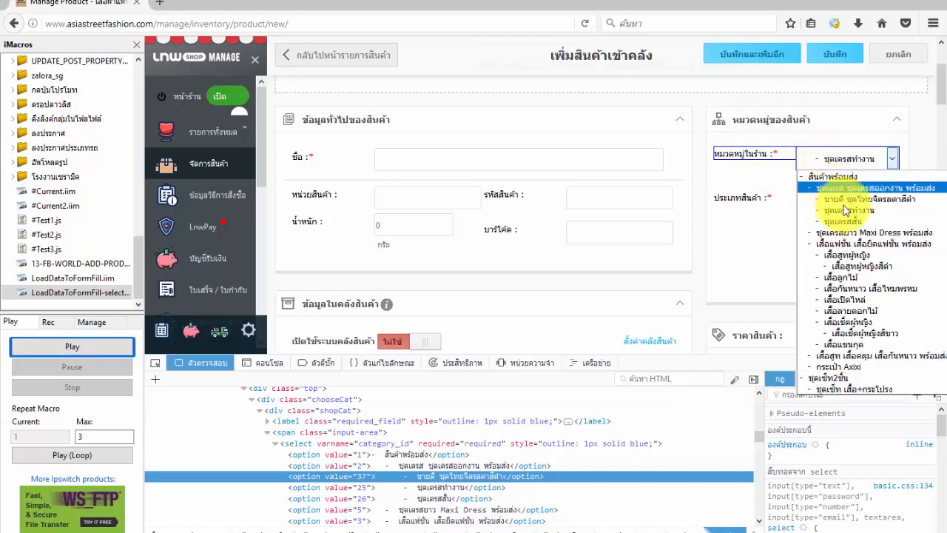
mouse_move(880, 287)
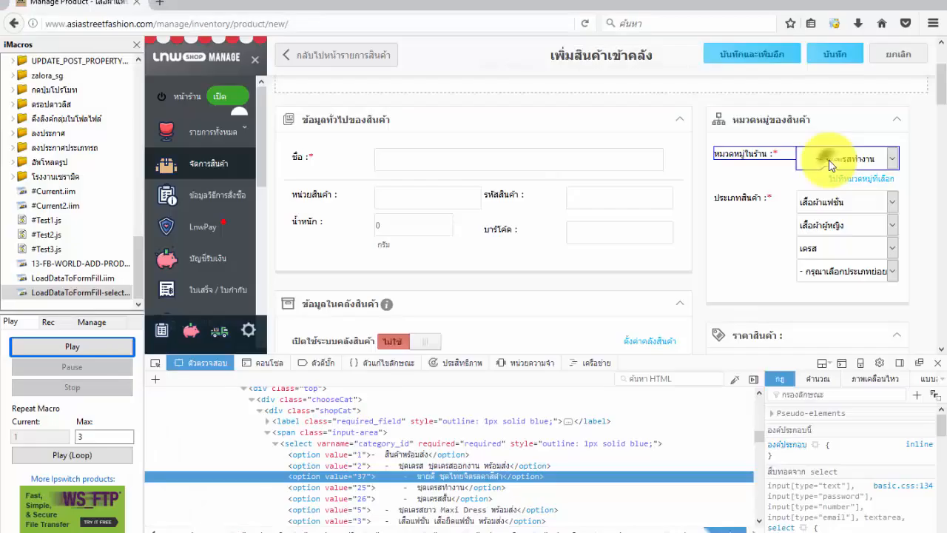
right_click(847, 157)
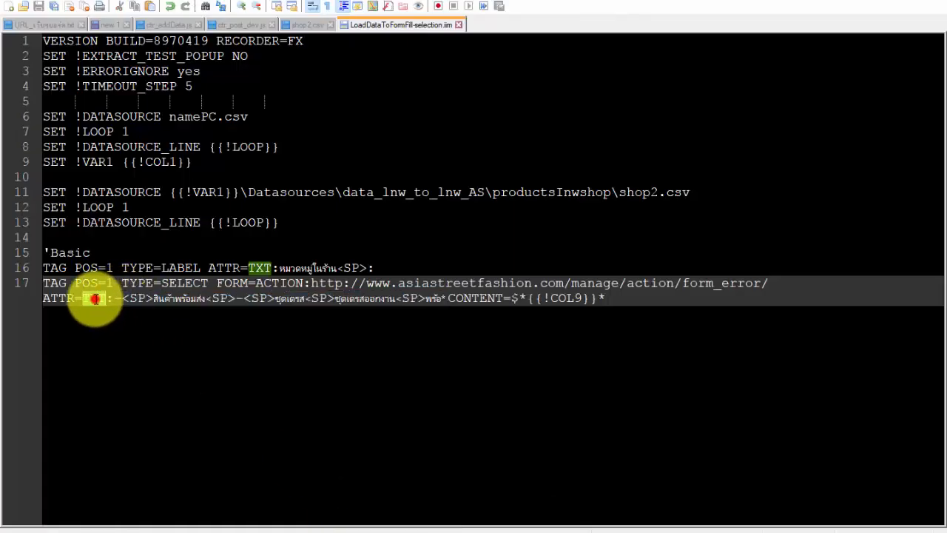
- Change the select command's ATTR from TXT to varname and check the dropdown's varname
type("varname=\"category_id\" required=\"required\" style=\"outline: 1px solid blue;\">")
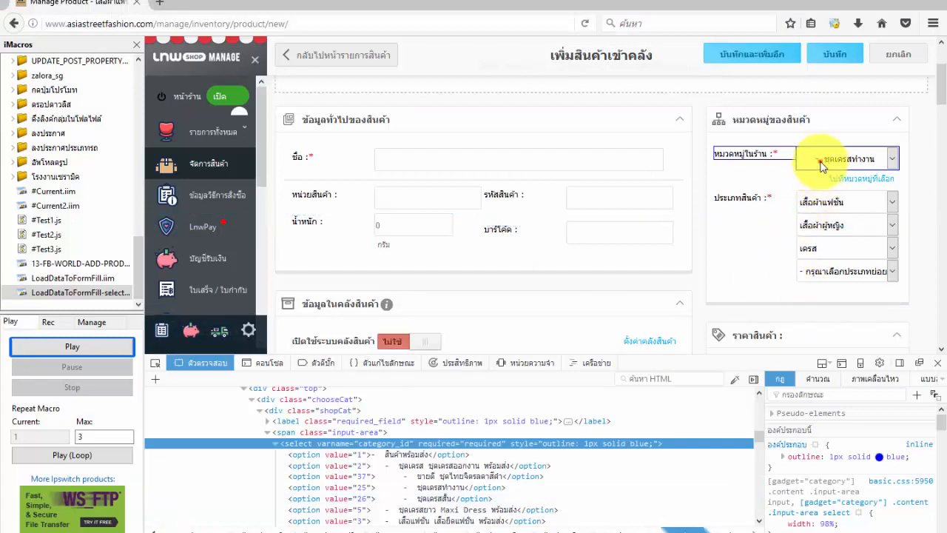
left_click(844, 158)
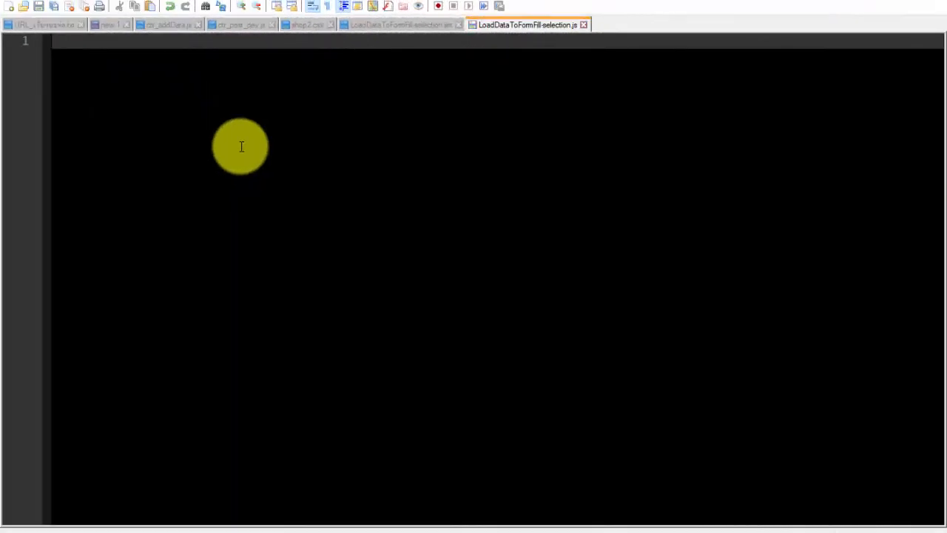
- Save a new empty file as LoadDataToFormFill-selection.js in Documents\iMacros\Macros
left_click(400, 24)
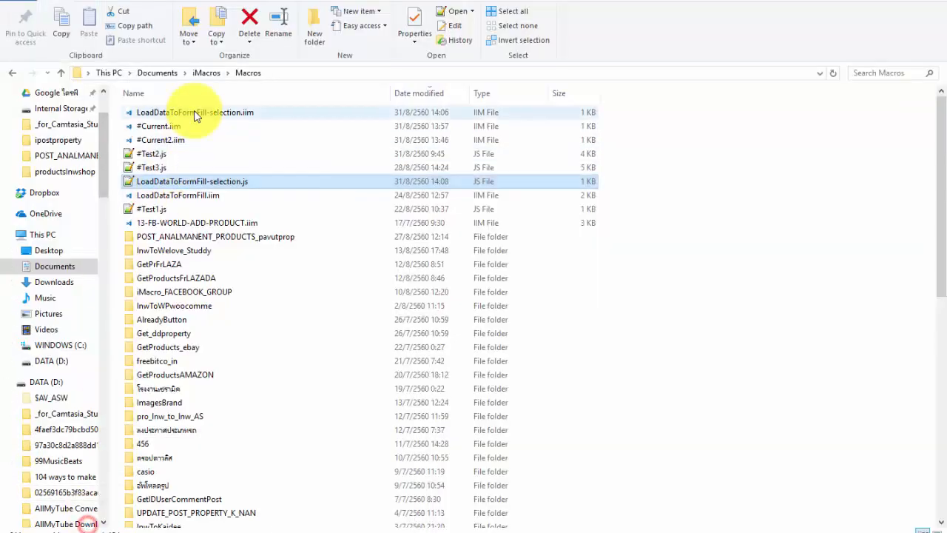
- Open LoadDataToFormFill-selection.iim from the Macros folder in Notepad++
double_click(194, 112)
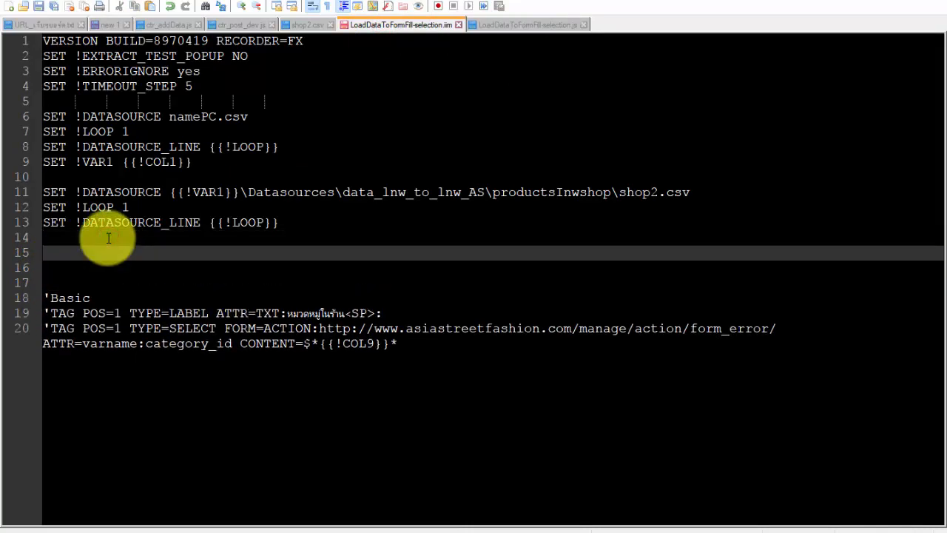
- Add SET !EXTRACT {{!COL9}} on line 15 of the selection macro and save it
type("SET !EXTRACT {{!COL9")
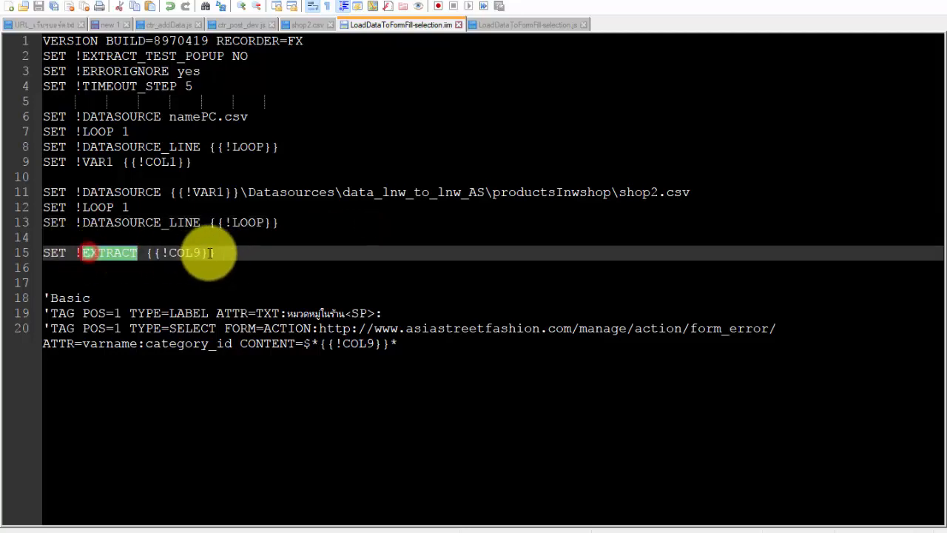
left_click(527, 24)
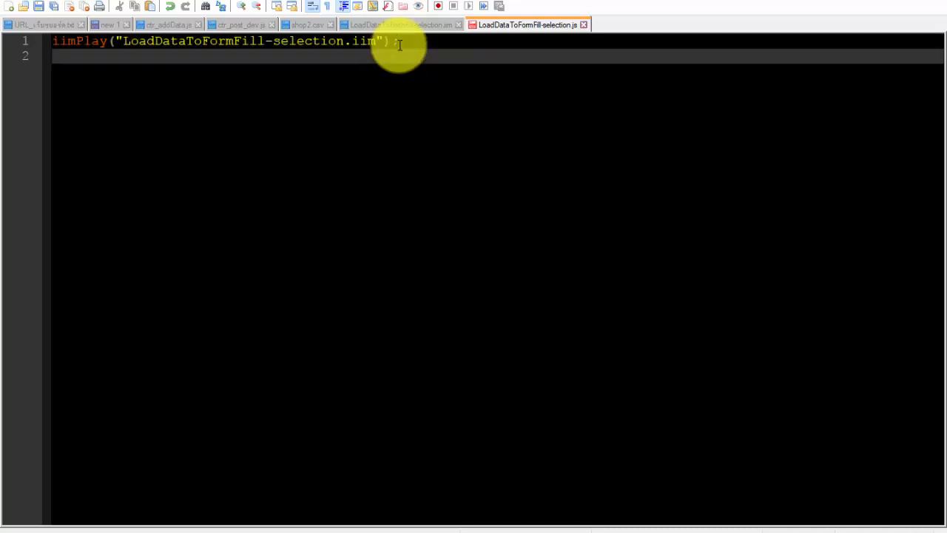
- Store the macro's extracted value in the script with var dataCol9 = iimGetLastExtract(1);
type("var")
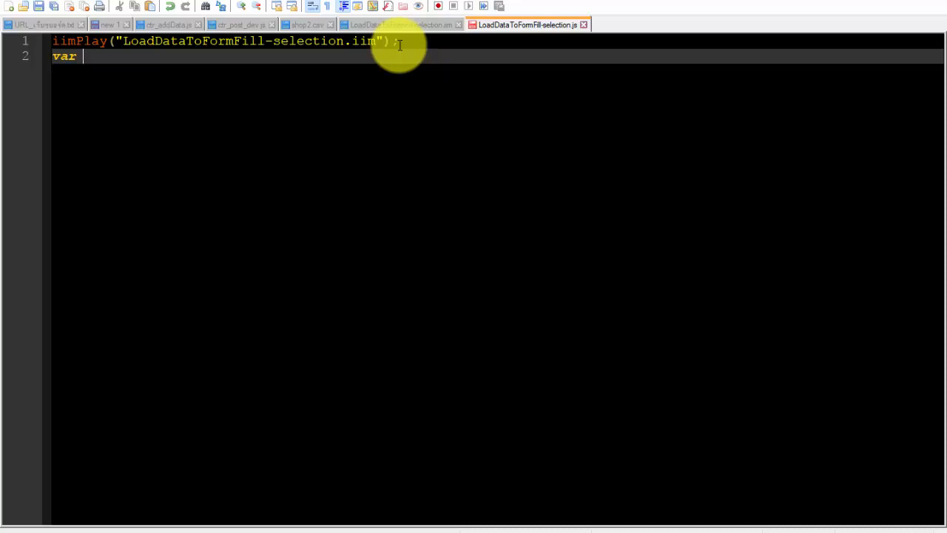
type("dataCol")
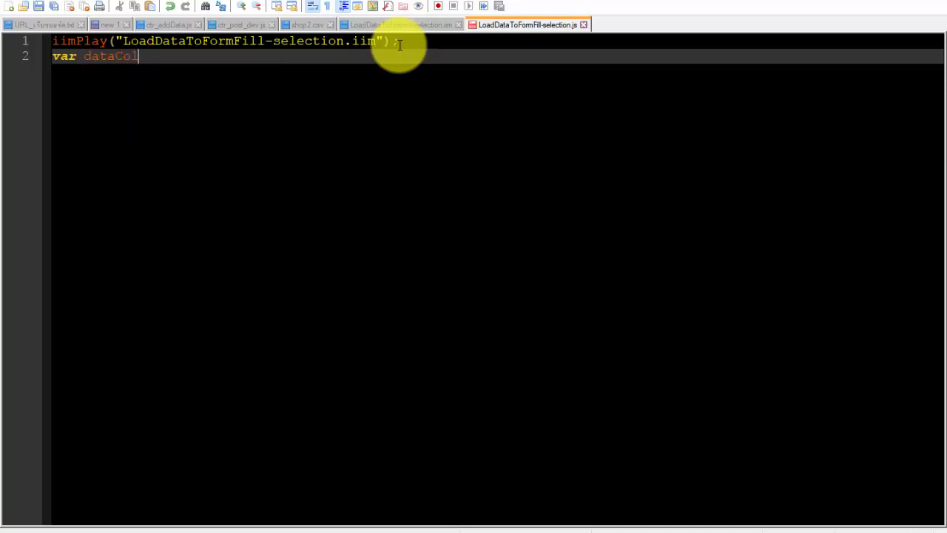
type("9 = iim")
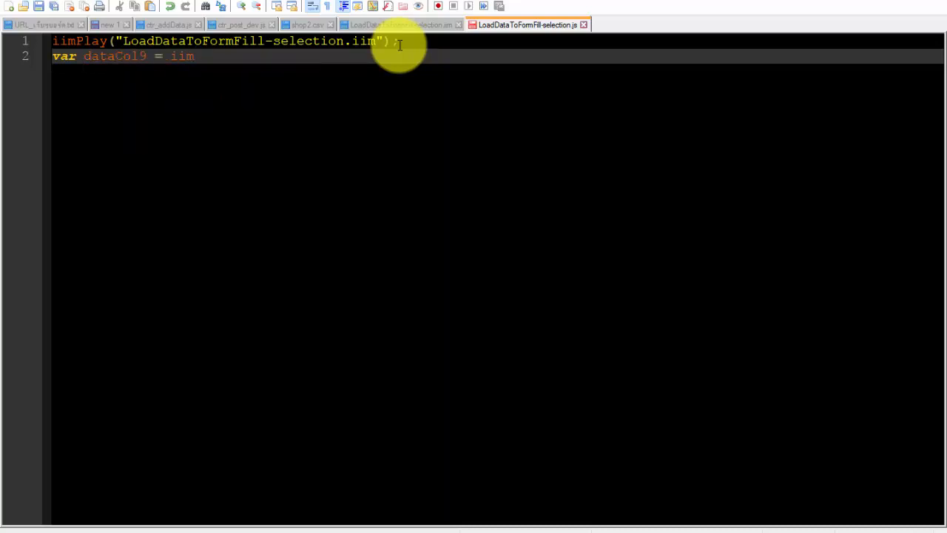
left_click(195, 57)
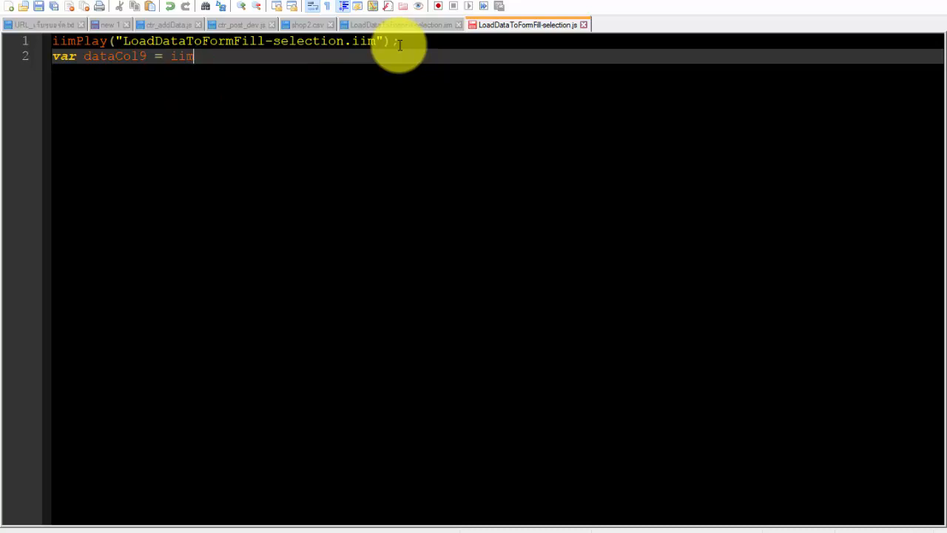
type("GetLastExtract(1);")
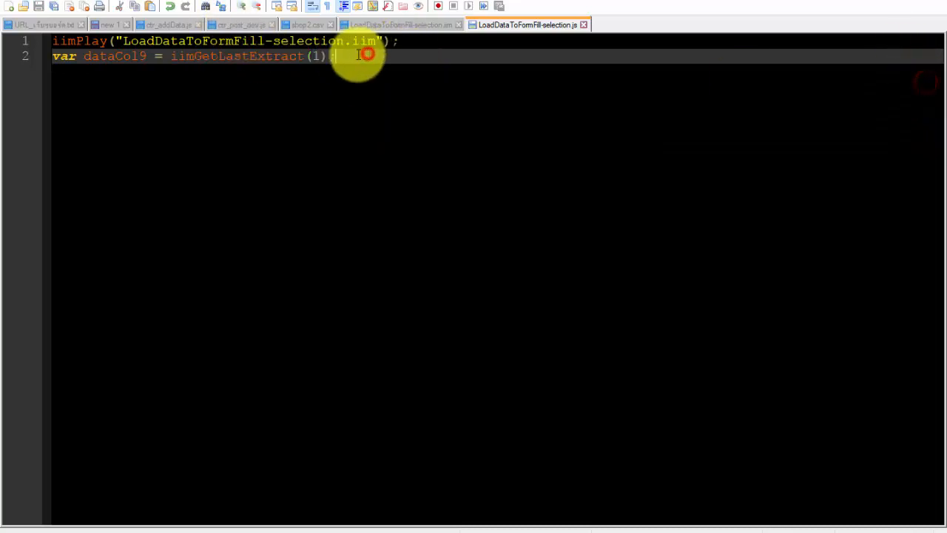
double_click(115, 55)
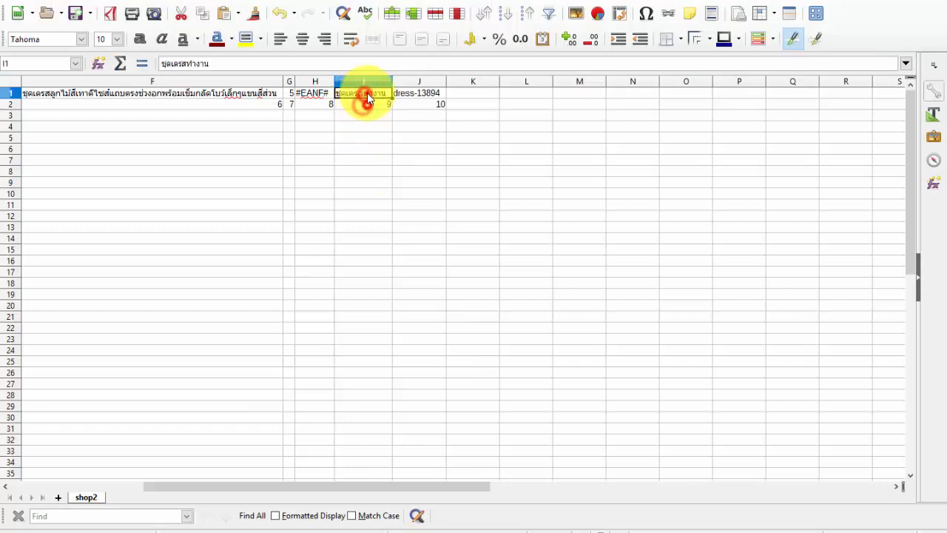
- Check the category in cell I1 of shop2.csv, then return to the .js script
left_click(526, 24)
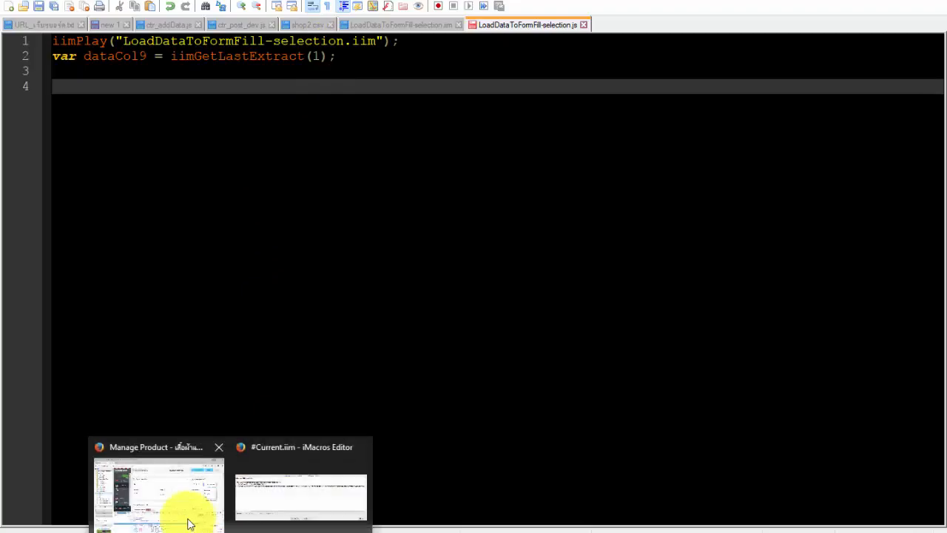
- Find the shopCat container holding the category_id dropdown in Firefox's page inspector
left_click(158, 496)
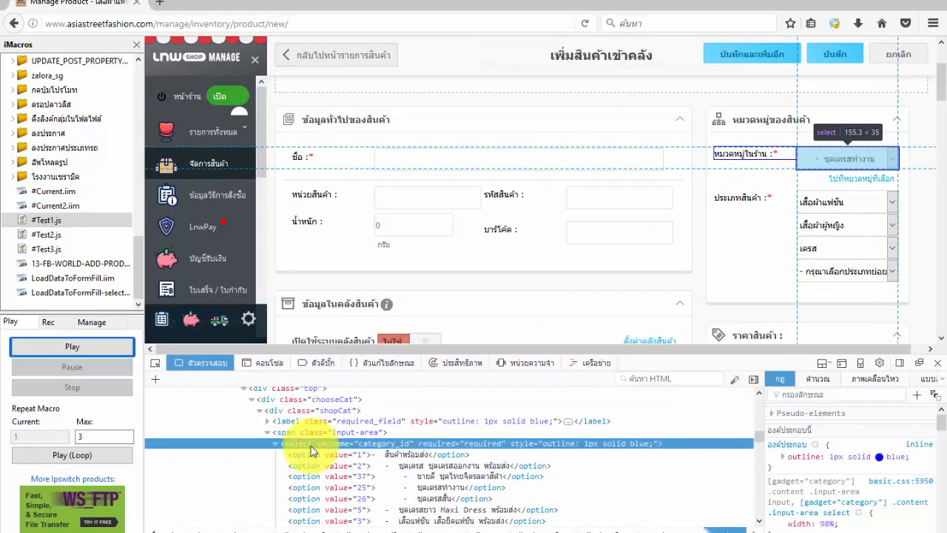
mouse_move(288, 431)
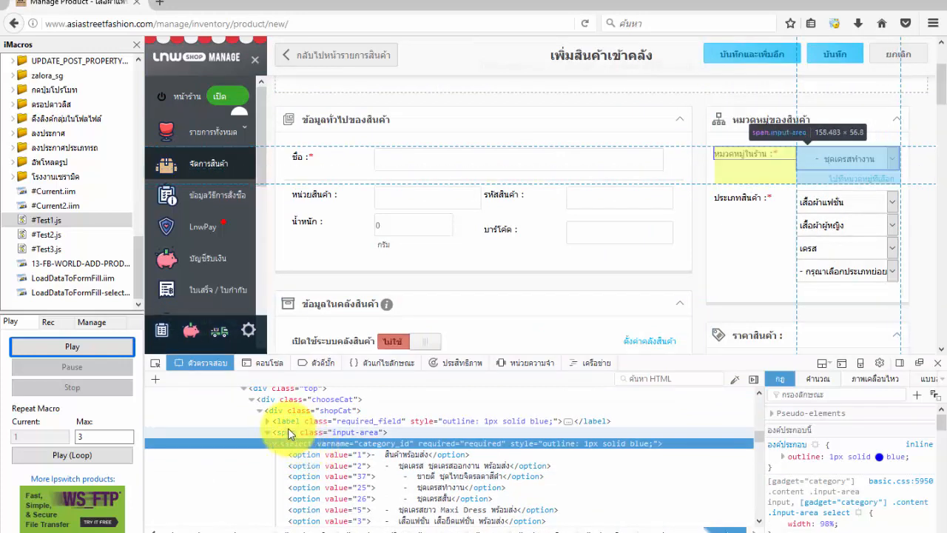
left_click(311, 432)
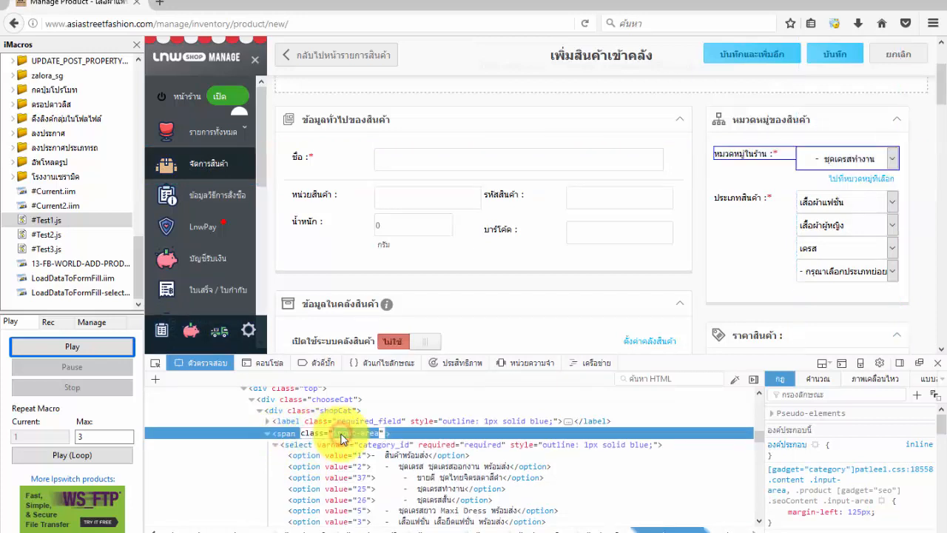
left_click(665, 378)
type("input-area")
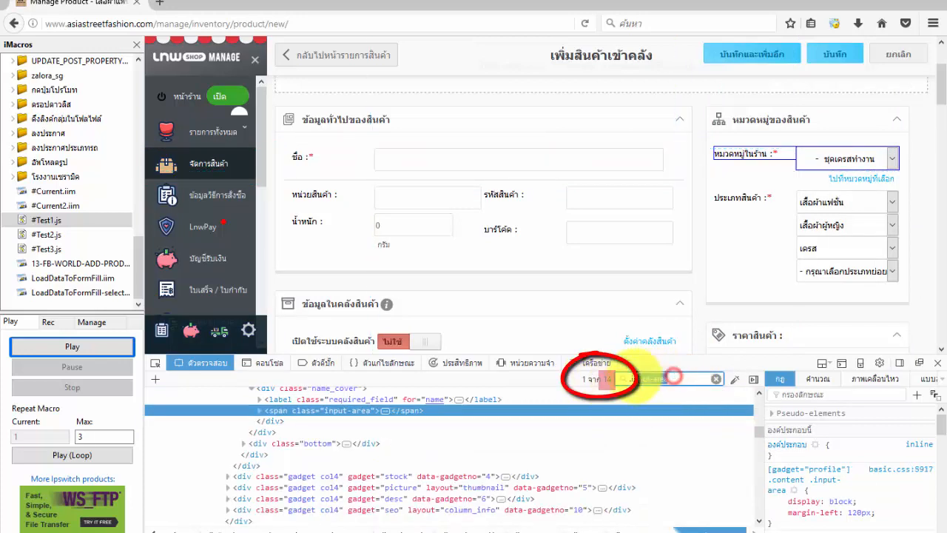
left_click(666, 378)
type(".shopCat")
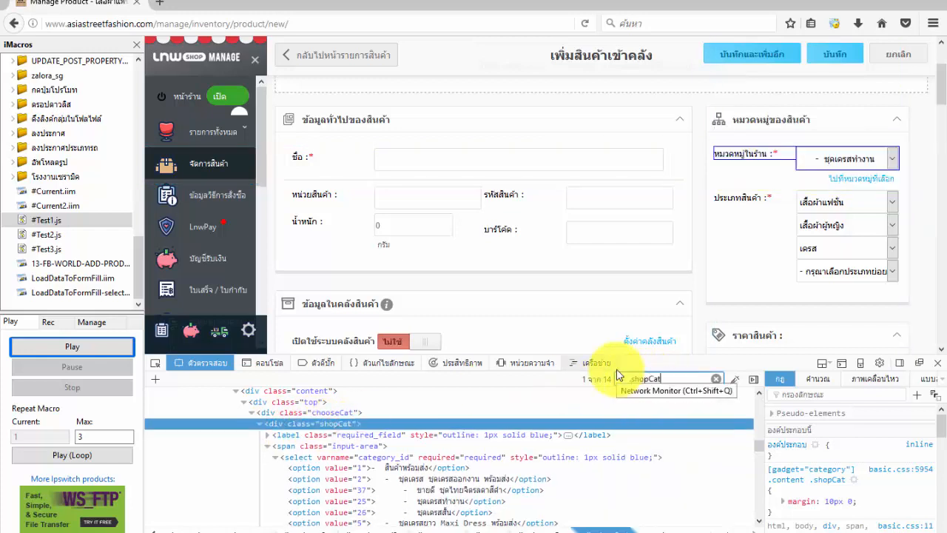
mouse_move(302, 424)
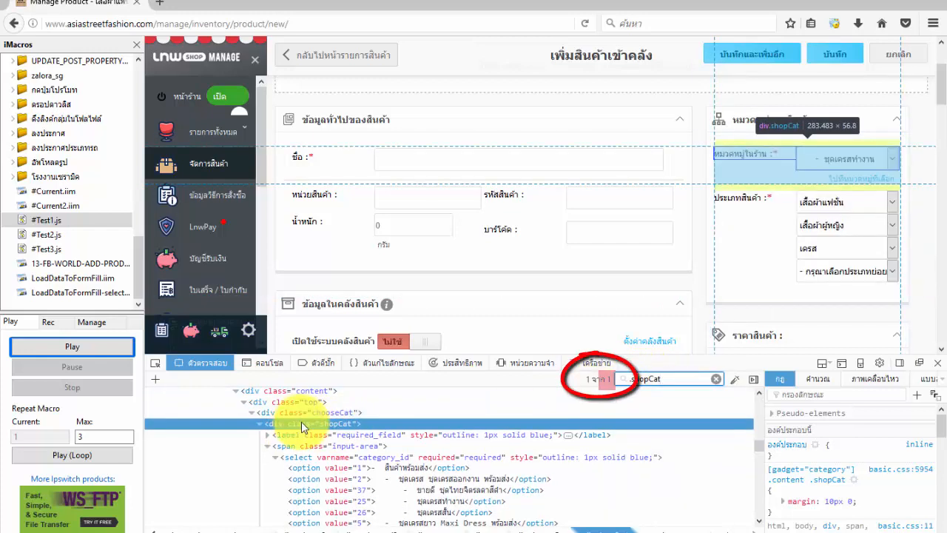
mouse_move(302, 445)
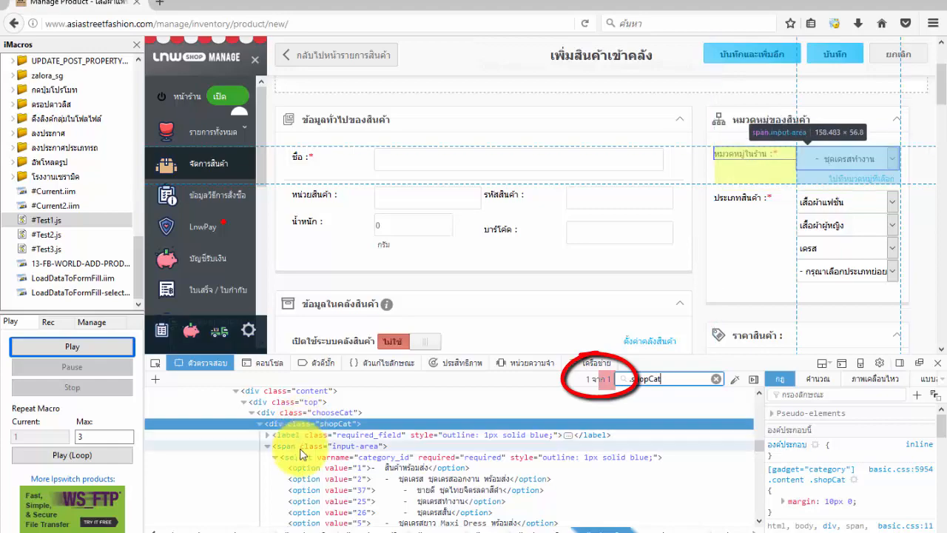
- Collect shopCat's option elements into findselect and start a for loop over findselect.length
left_click(528, 25)
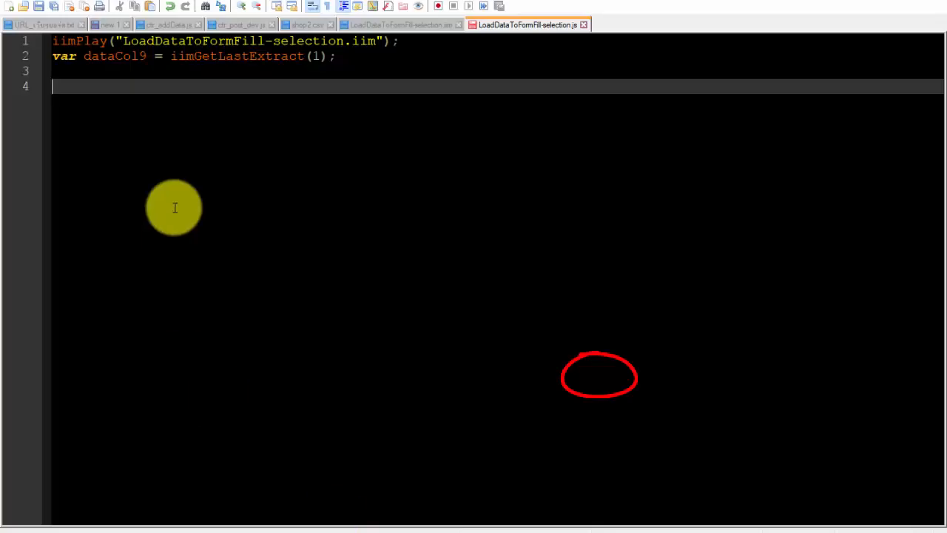
type("var")
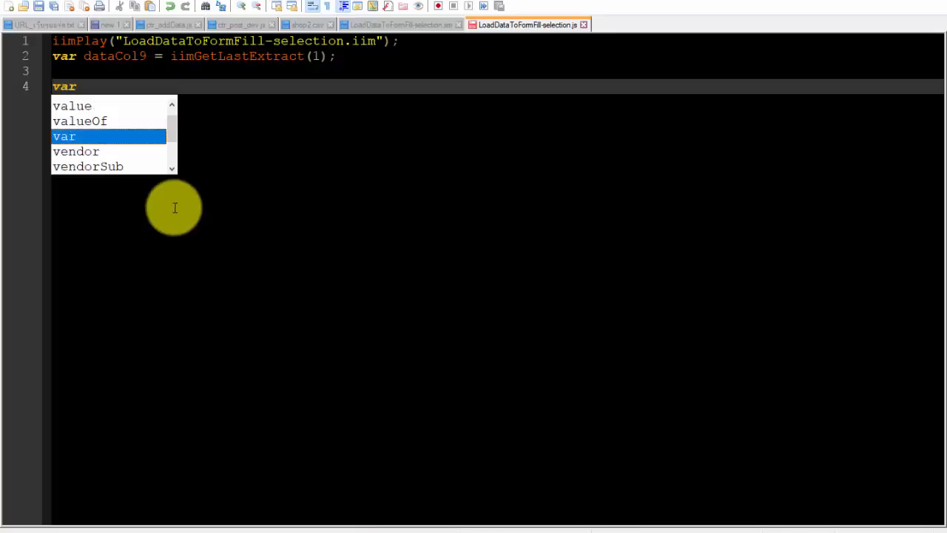
type("fin")
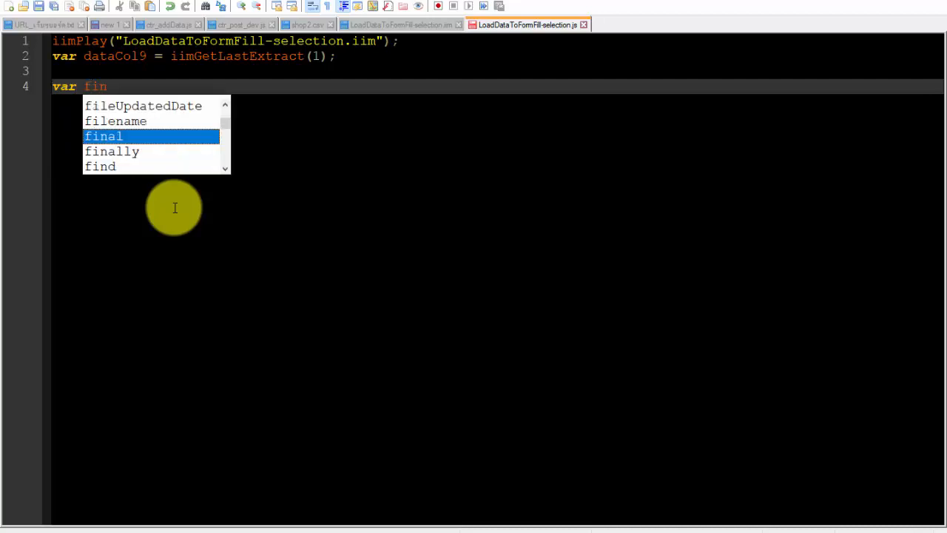
type("dselect")
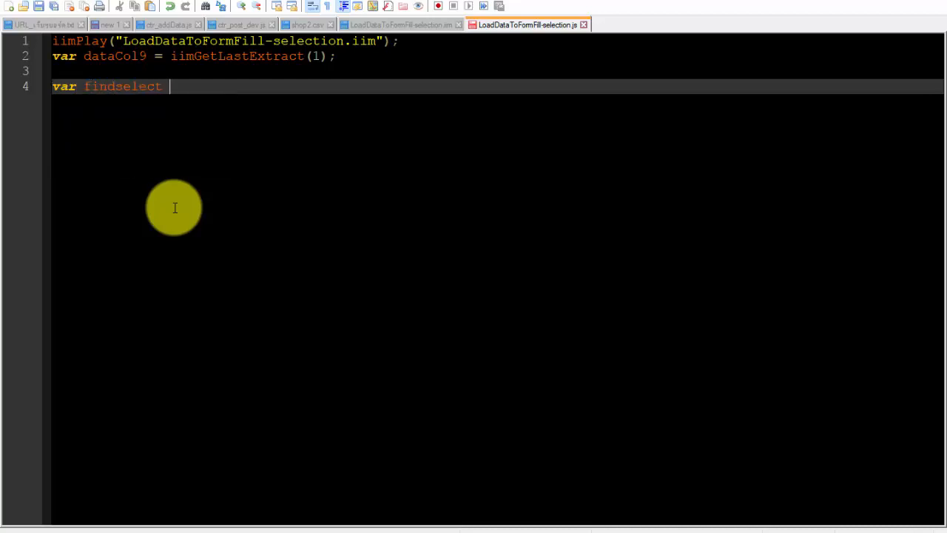
type("= window.content")
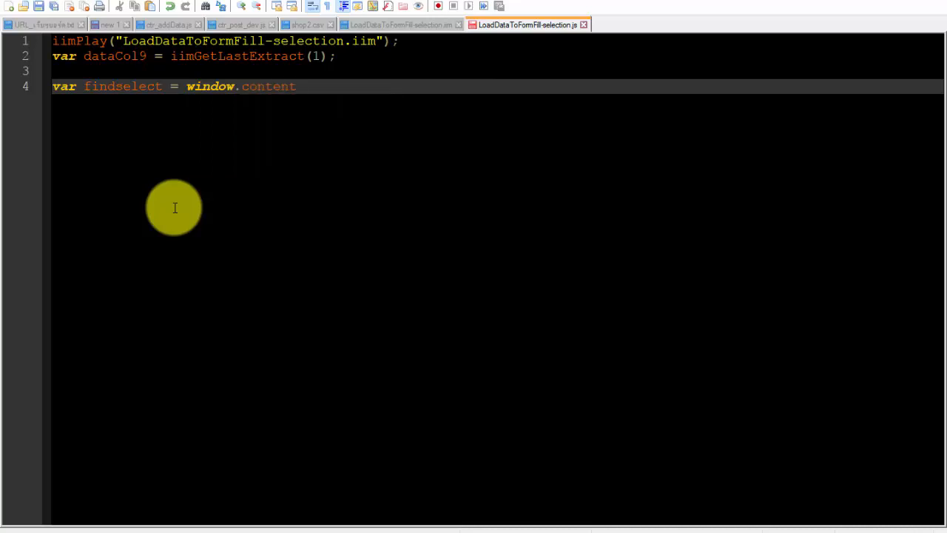
type(".document.getElementsByClassName(\"\")[0")
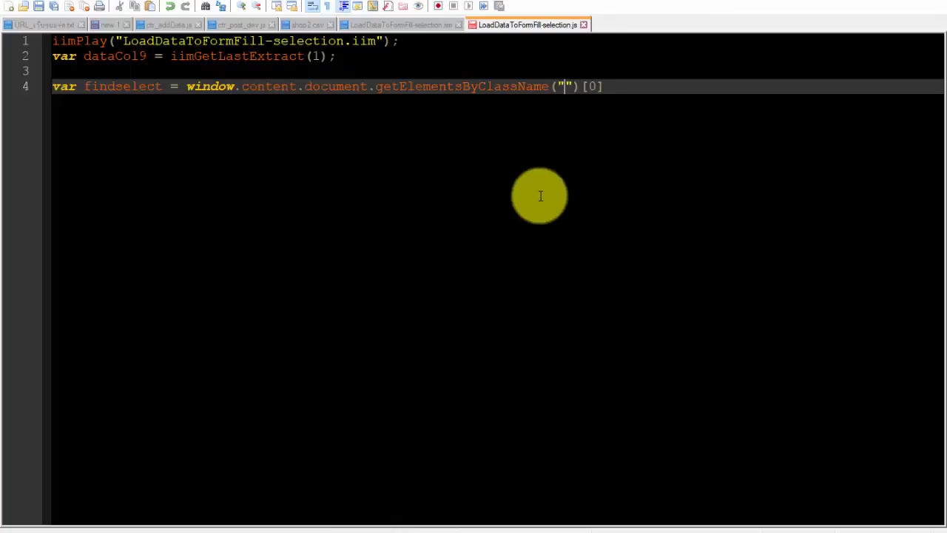
type("shopCat")
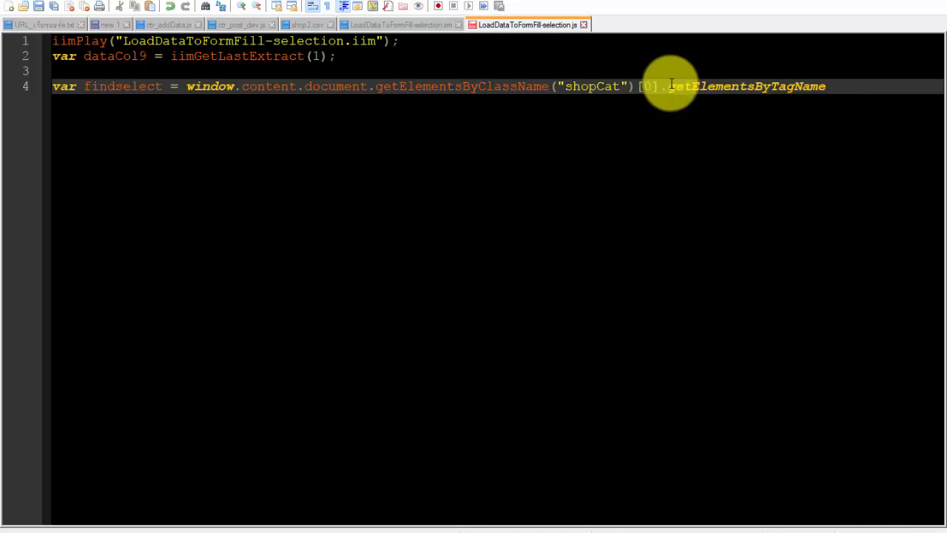
type("();")
type("for(){};")
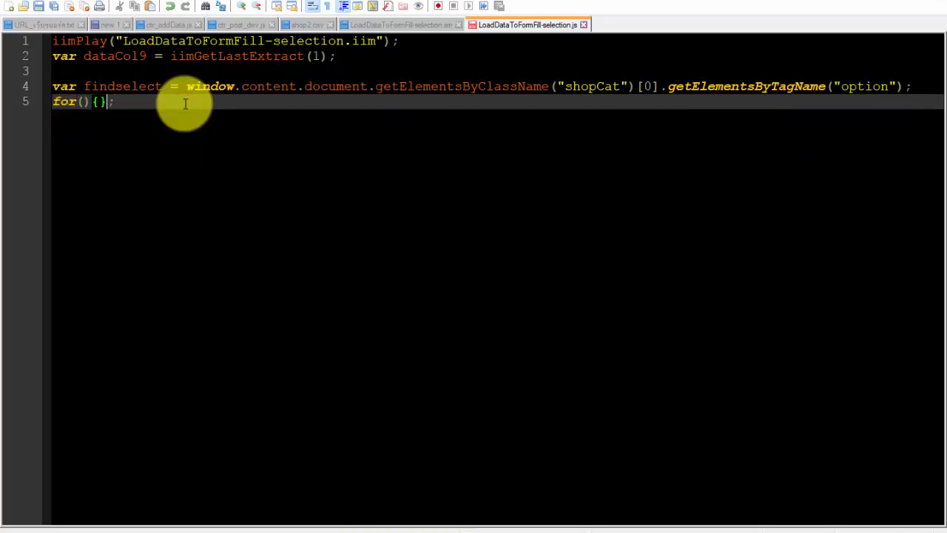
type("i=0; i<=(); i++")
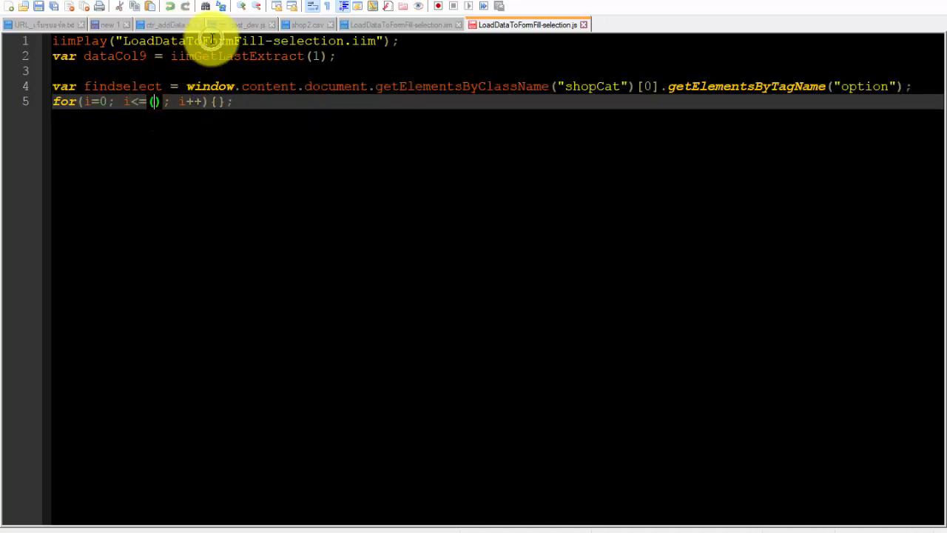
double_click(98, 86)
type("findselect.length-1")
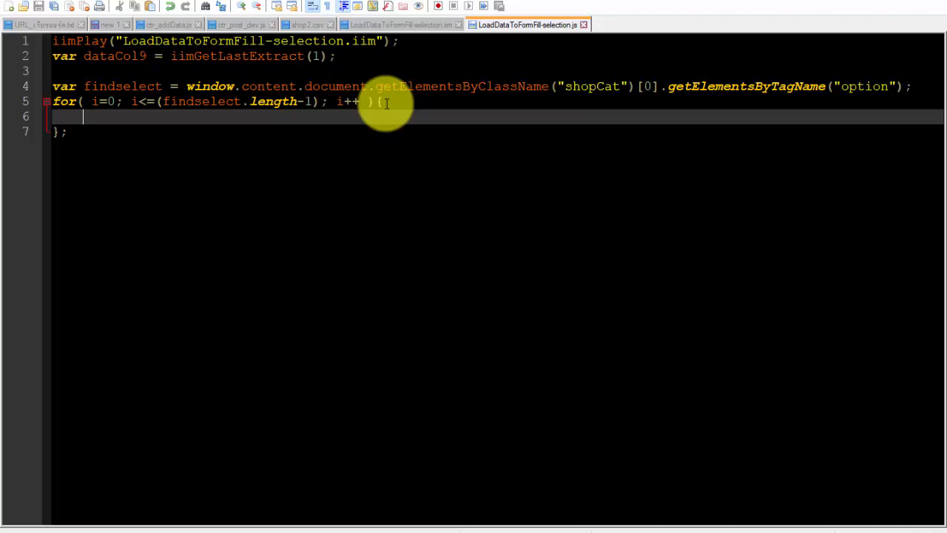
- Store each option's textContent in txtOption and test it with indexOf(dataCol9)
type("txtOption =")
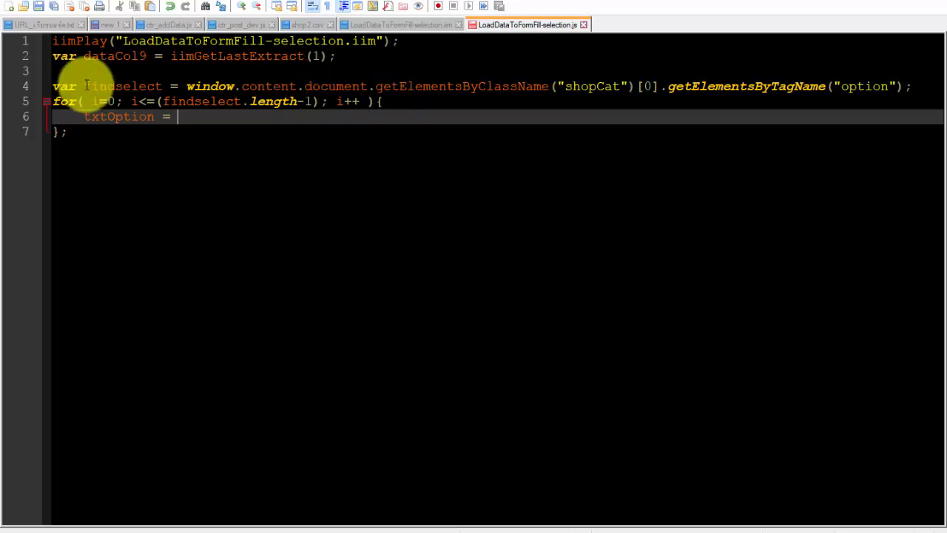
type("findselect.text")
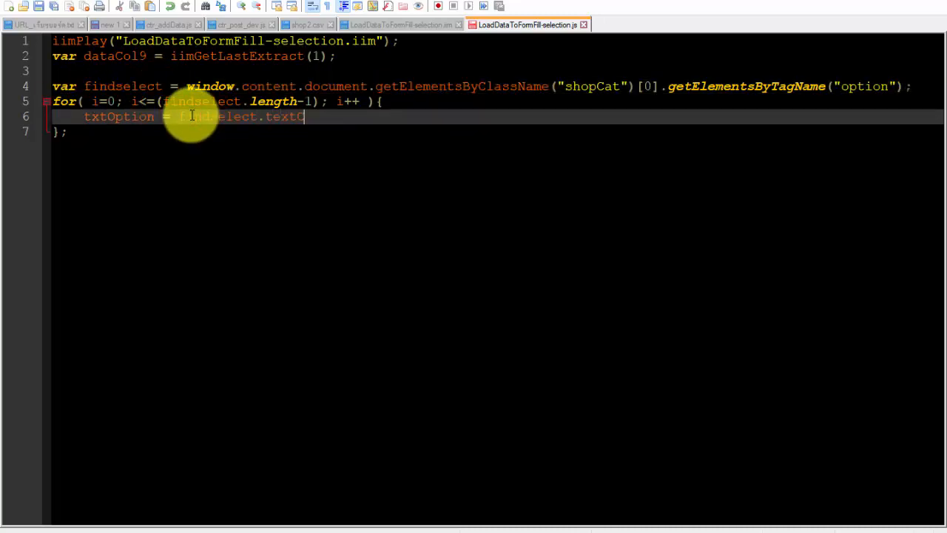
type("Content;")
type("if(){};")
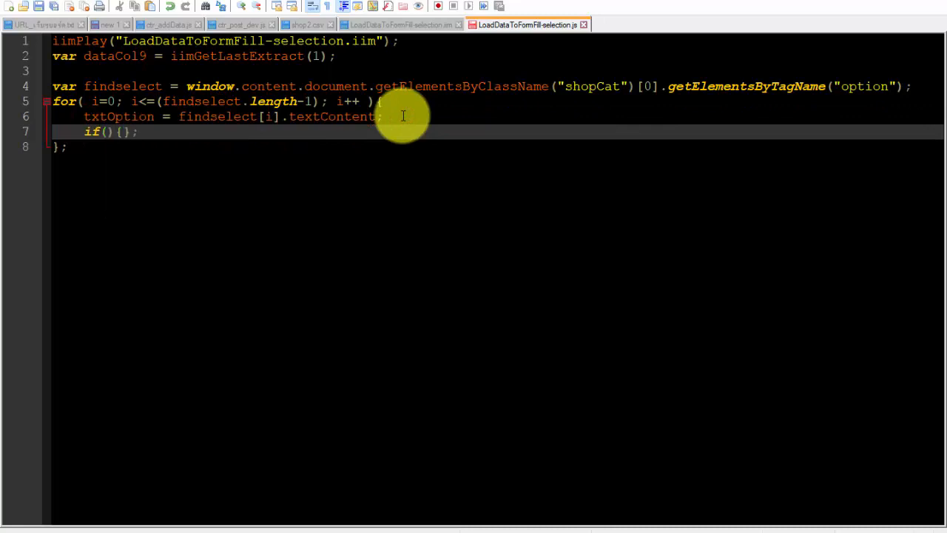
double_click(119, 117)
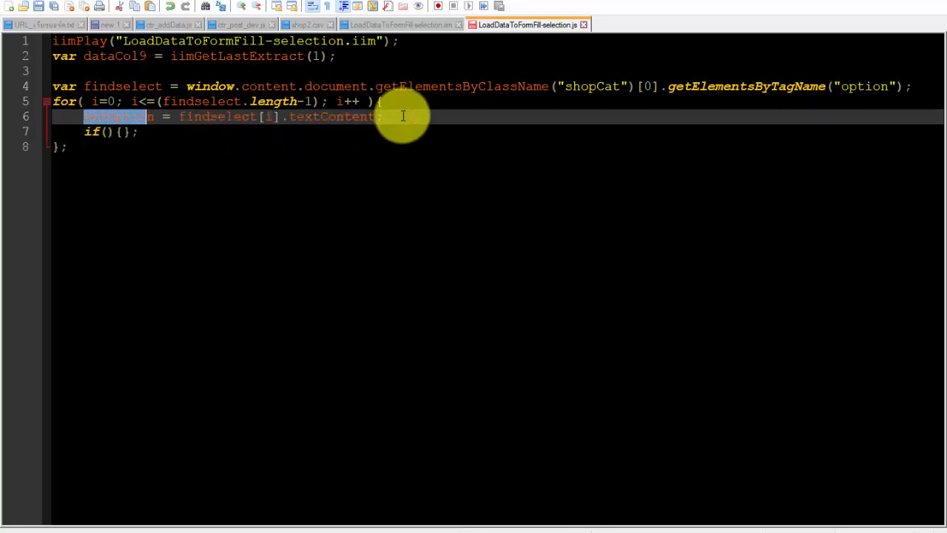
type("txtOption")
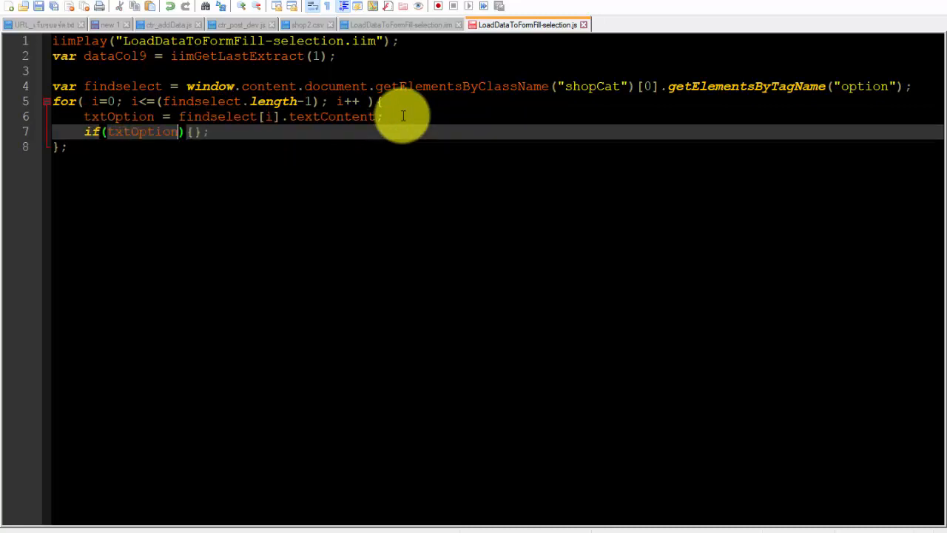
type(".indexOf() > -1")
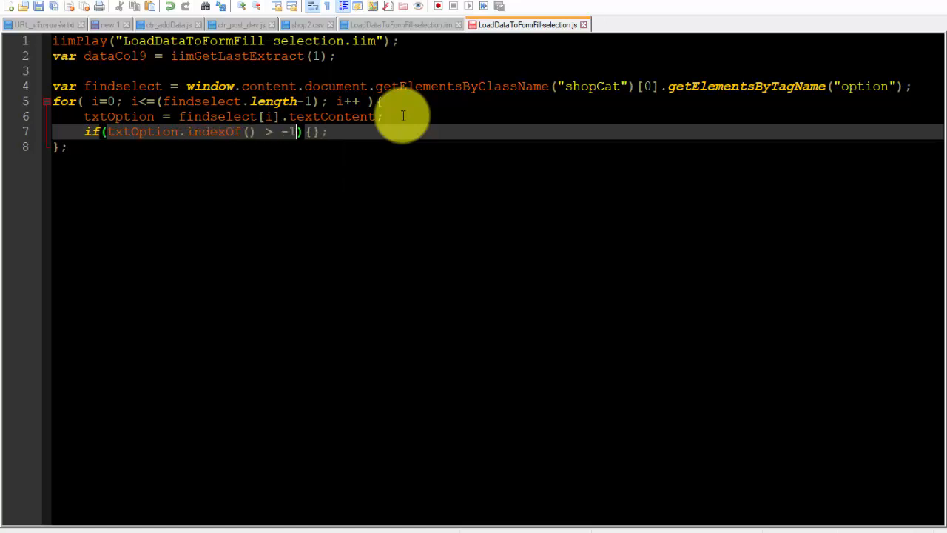
double_click(114, 55)
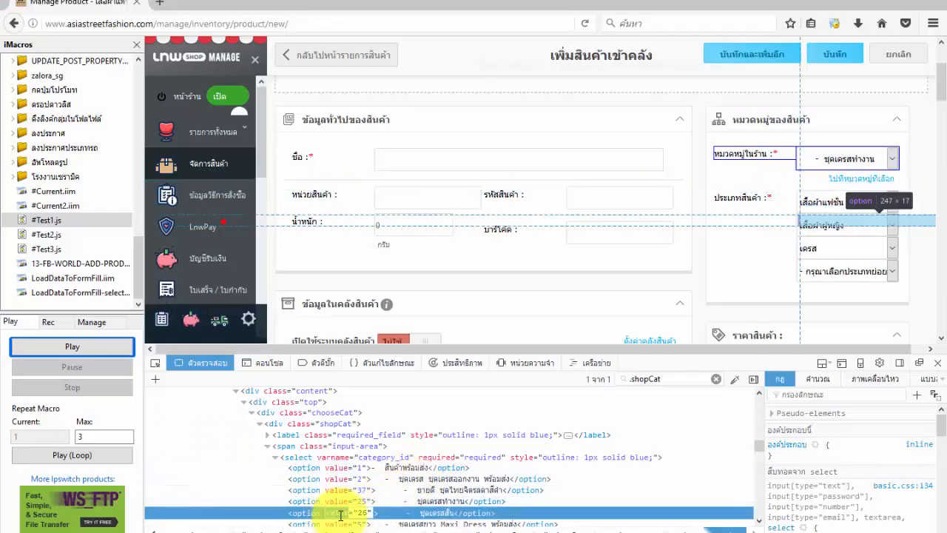
- Save the matching option's value attribute into valu, declaring var valu
left_click(527, 25)
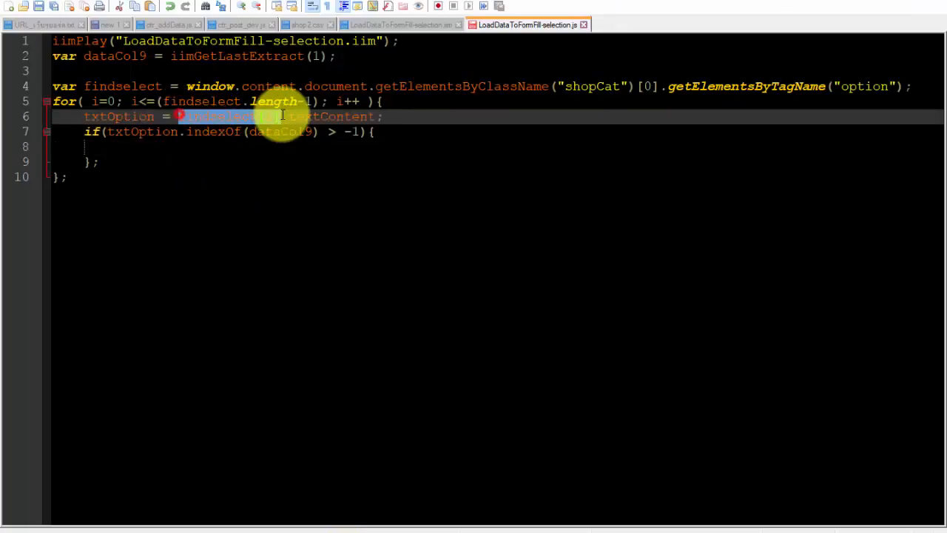
type("findselect[i].getAttribute(\"\");")
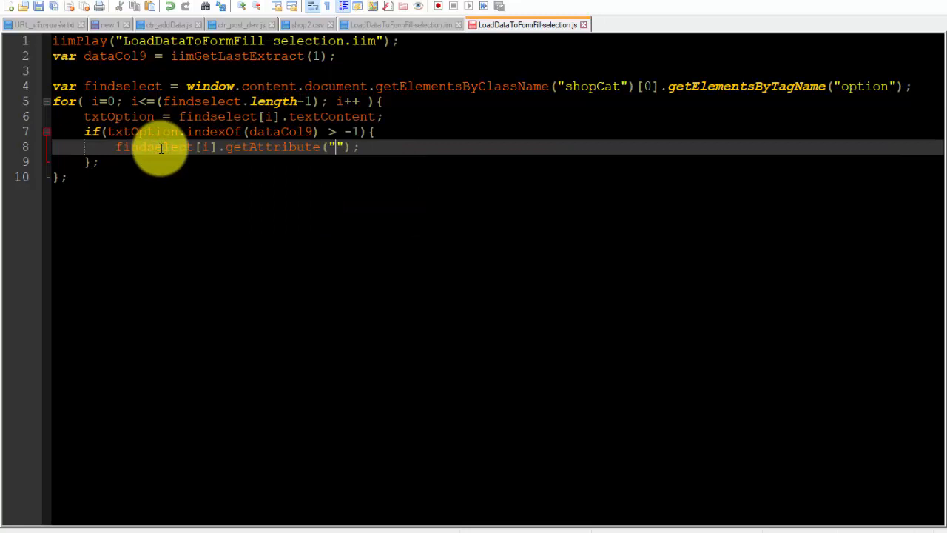
type("value")
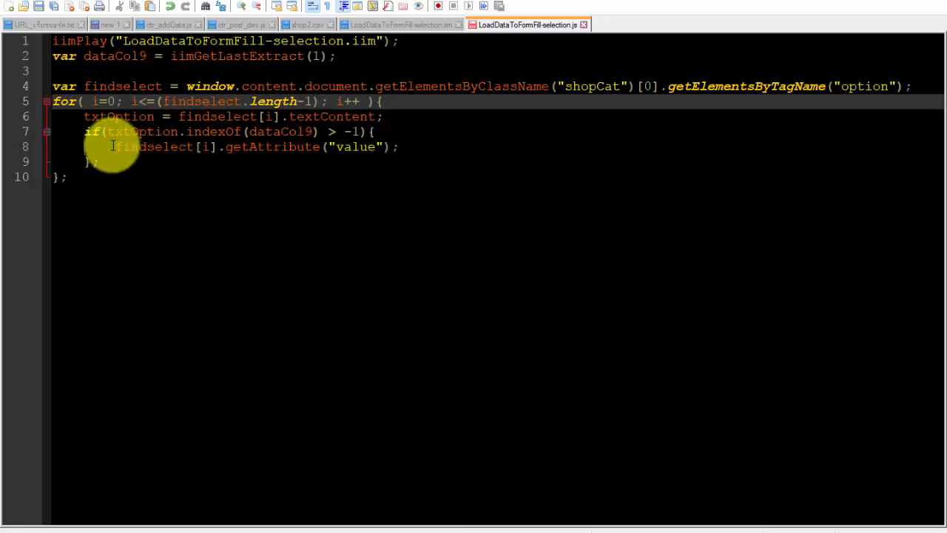
type("valu;")
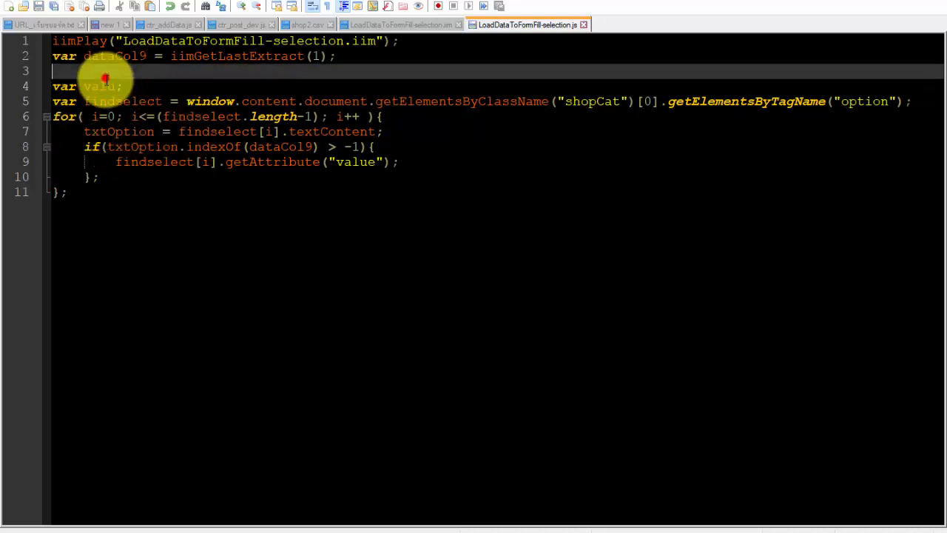
type("valu =")
type("i =(findselect.length+1);")
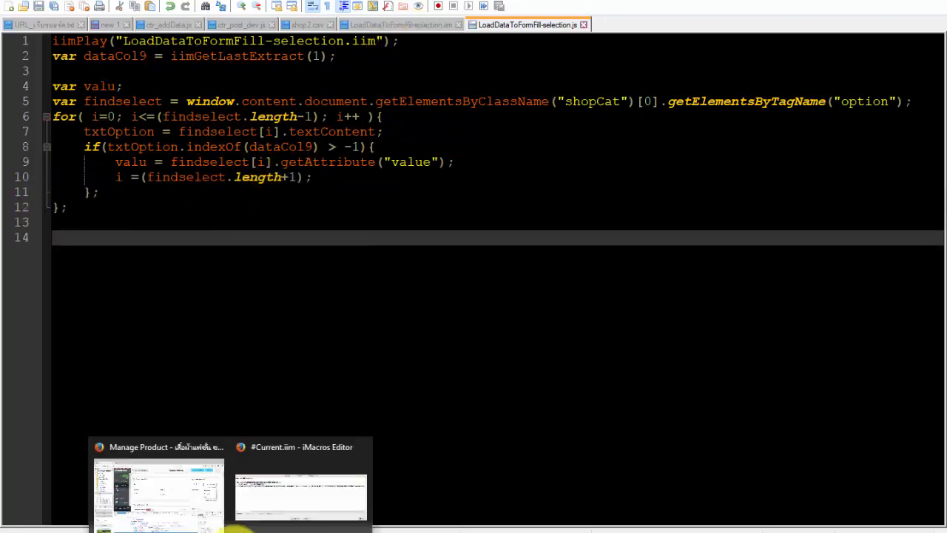
- Open the recorded #Current.iim macro from the Rec tab in Firefox's iMacros sidebar
left_click(300, 496)
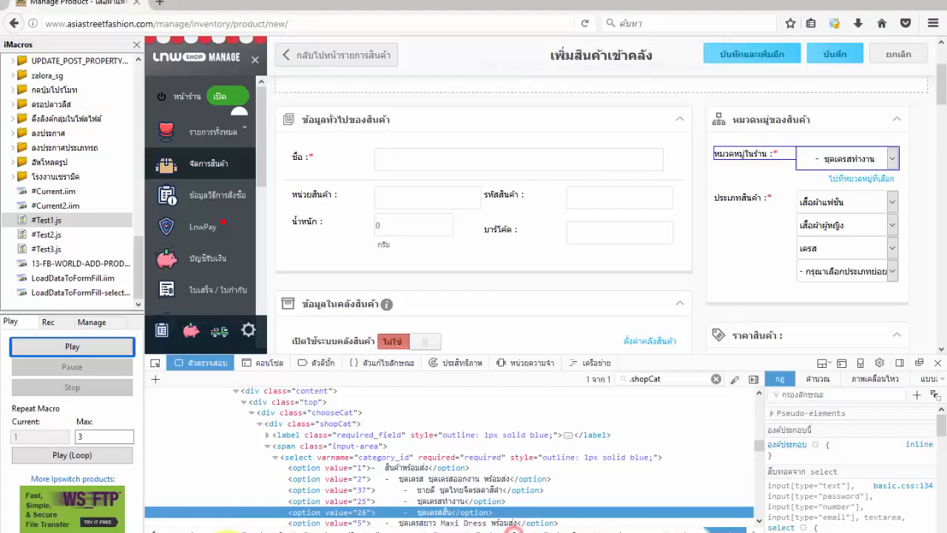
left_click(847, 158)
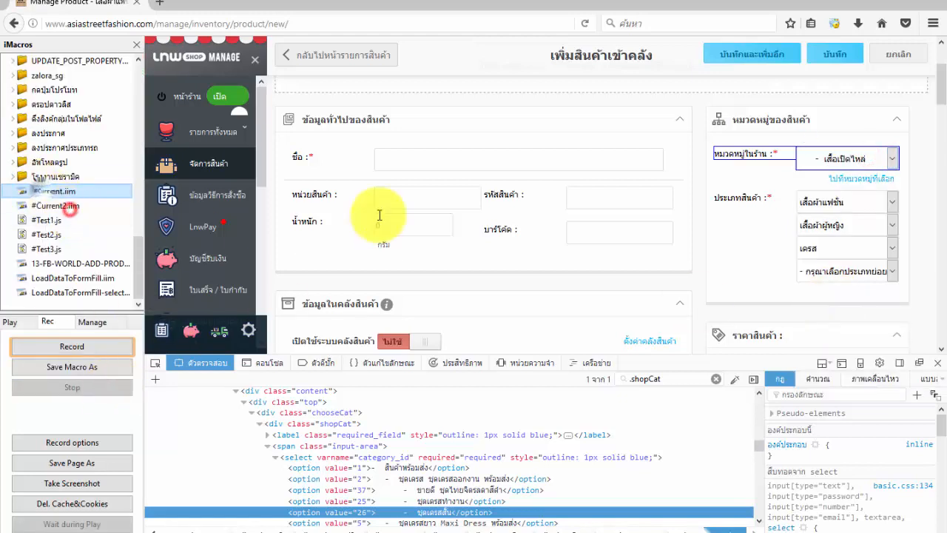
double_click(53, 191)
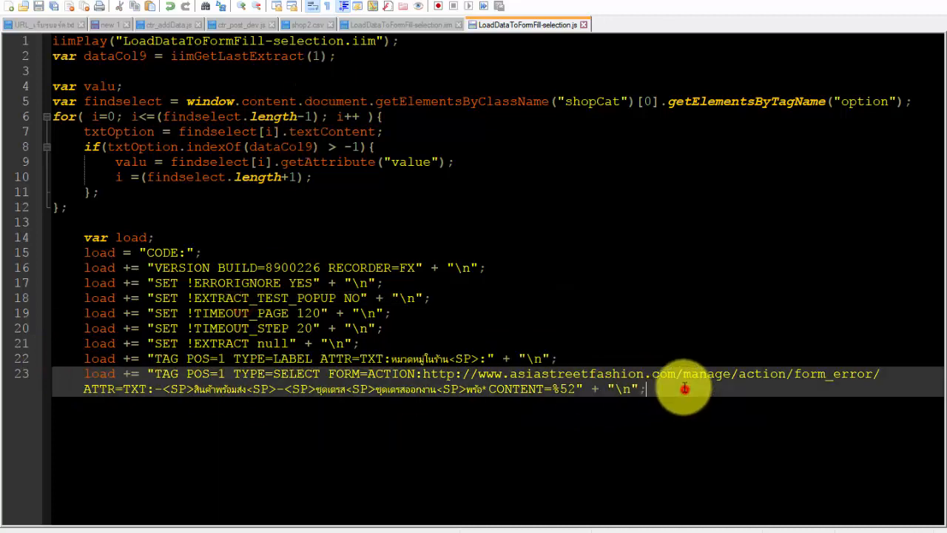
- Add iimPlay(load); to play the load string of recorded macro commands
type("iimPlay();")
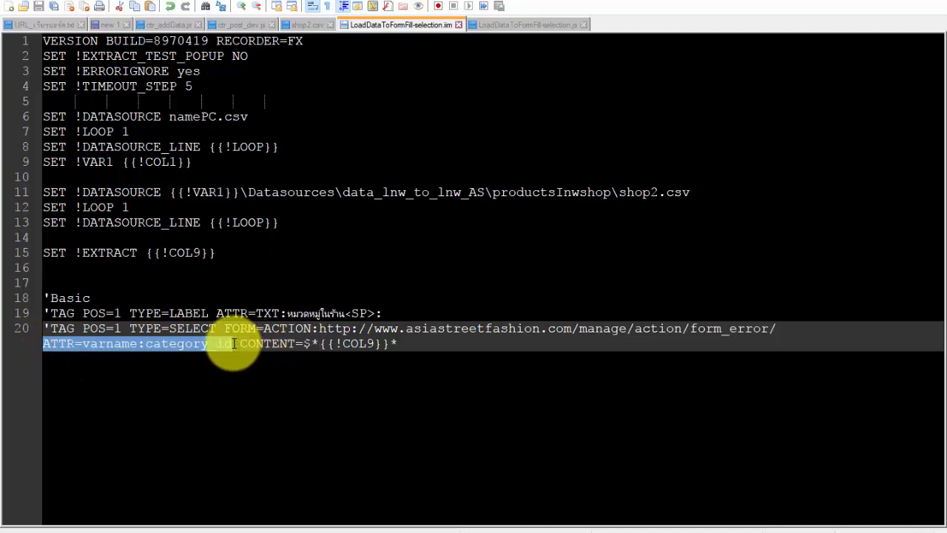
- Point the generated code at varname:category_id and play the script, selecting ชุดเดรสทำงาน
left_click(528, 24)
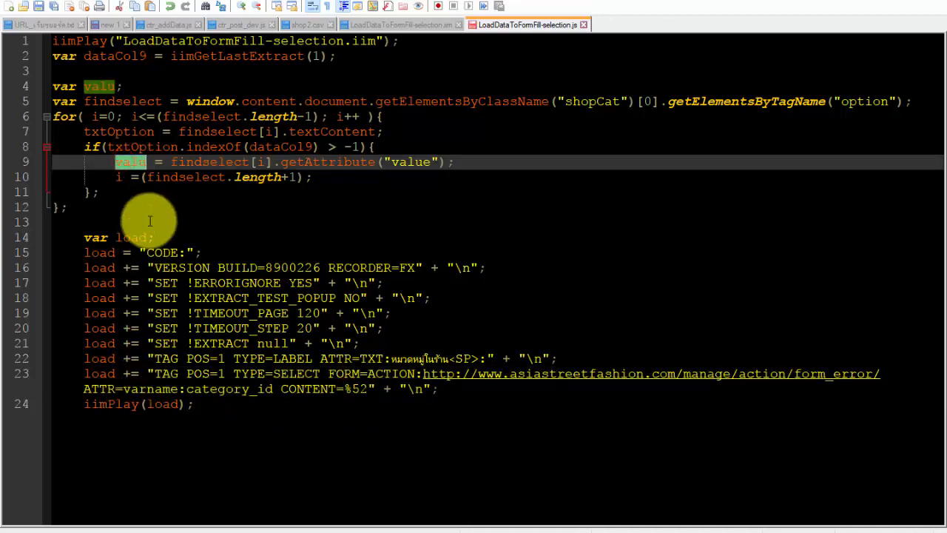
mouse_move(166, 209)
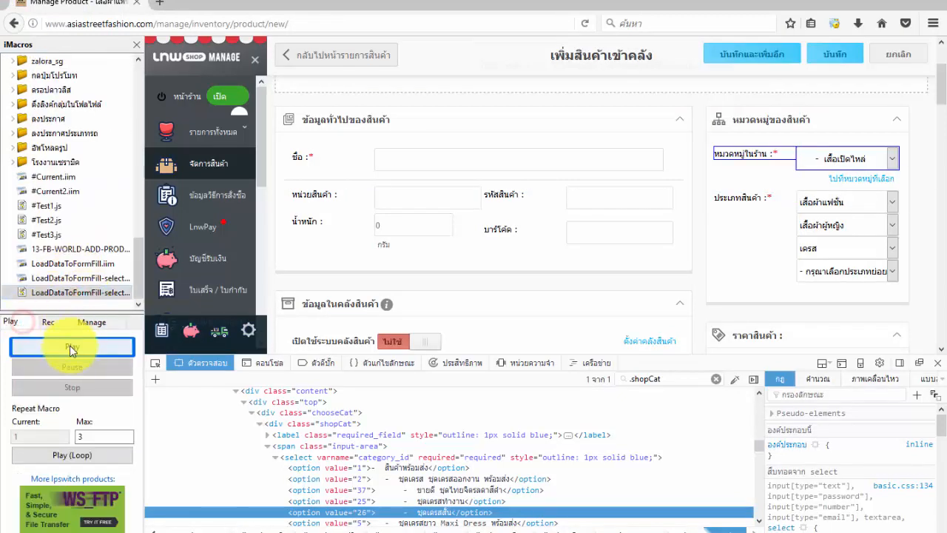
left_click(72, 346)
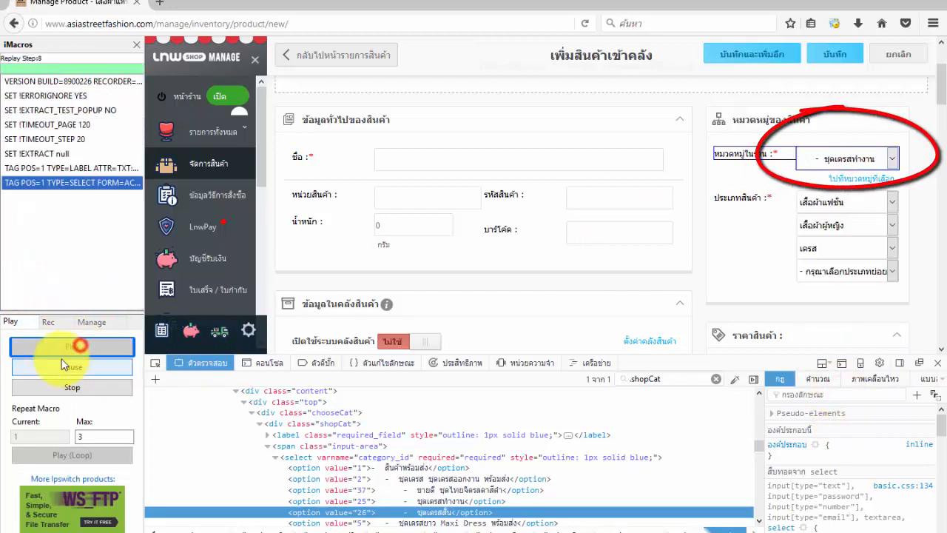